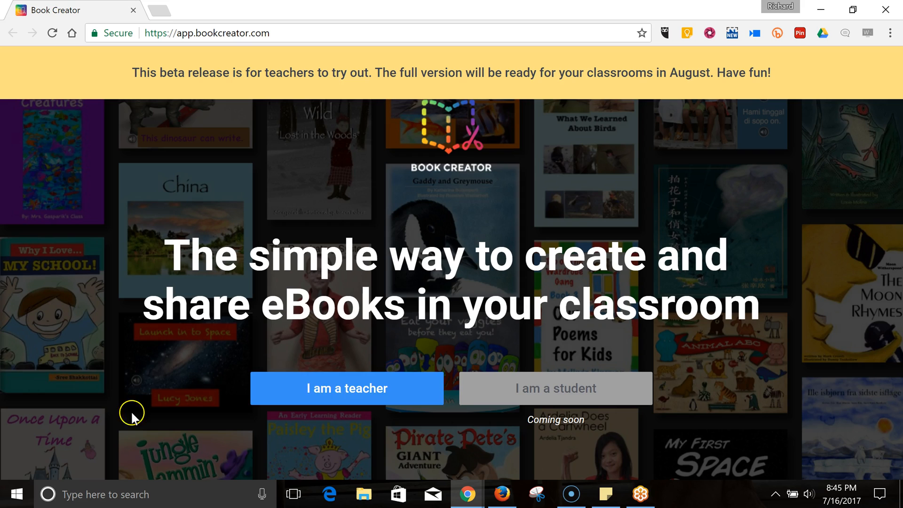
# Sign in to Book Creator as a teacher with a Google account
pyautogui.click(347, 388)
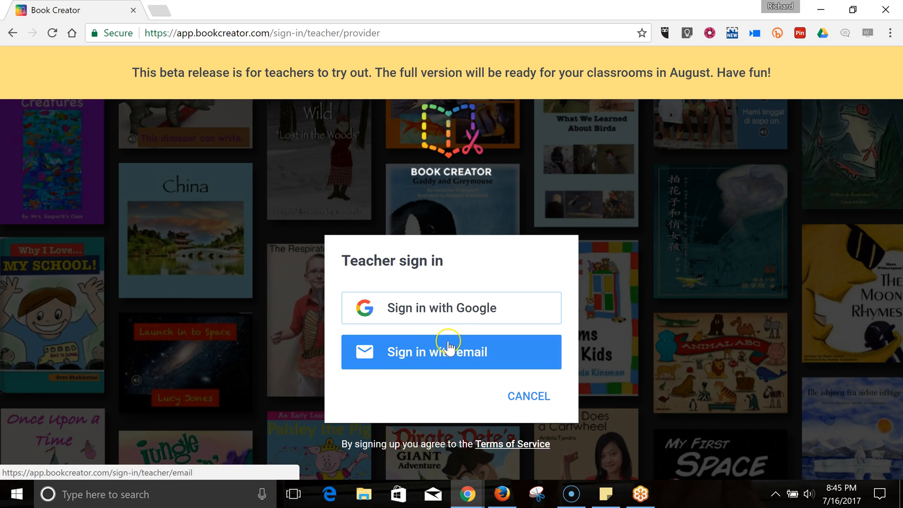
pyautogui.click(451, 307)
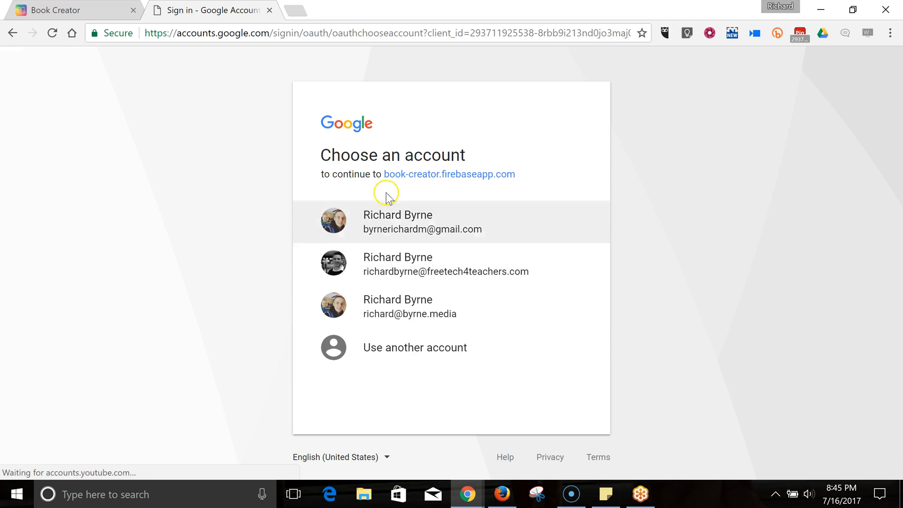
pyautogui.click(397, 222)
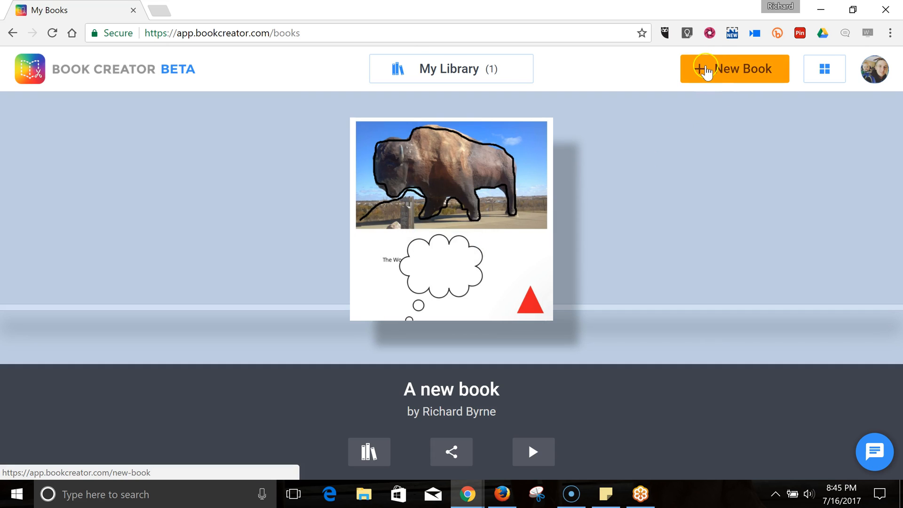
# Create a new book in the Portrait 2:3 shape
pyautogui.click(734, 68)
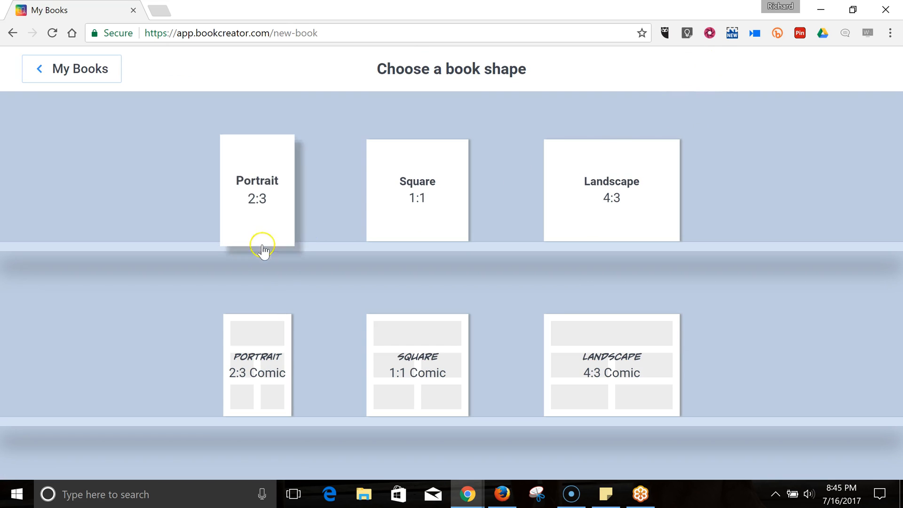
pyautogui.moveTo(288, 303)
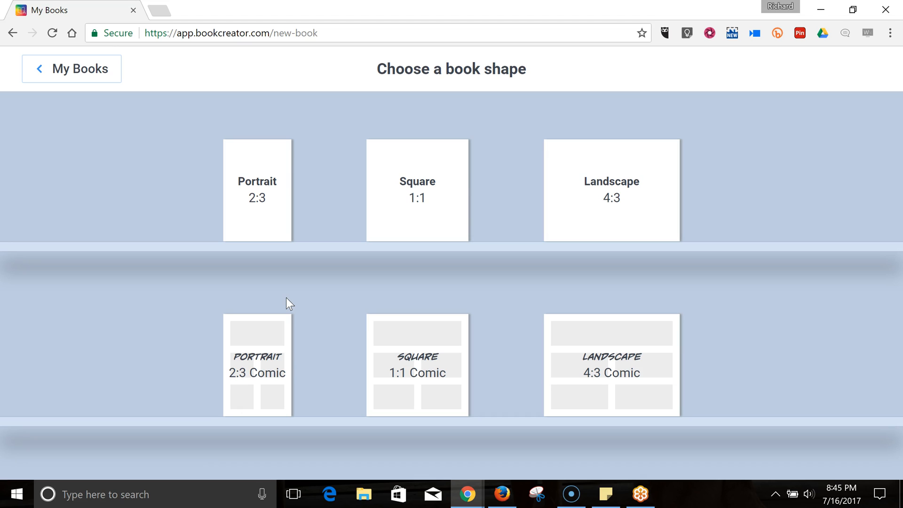
pyautogui.click(304, 228)
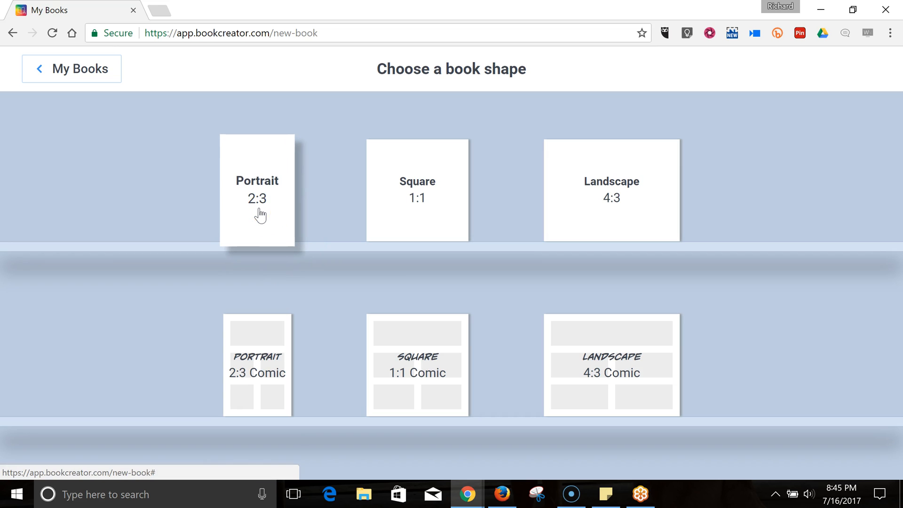
pyautogui.click(257, 190)
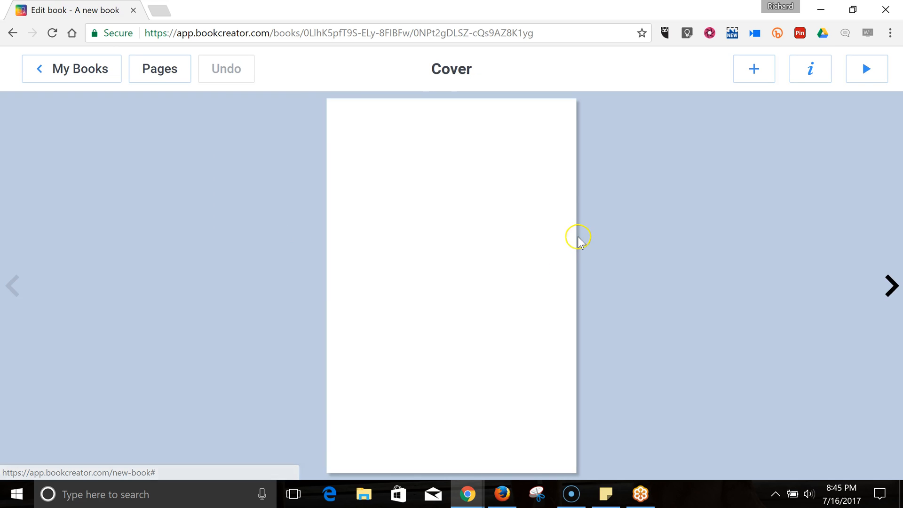
pyautogui.moveTo(771, 141)
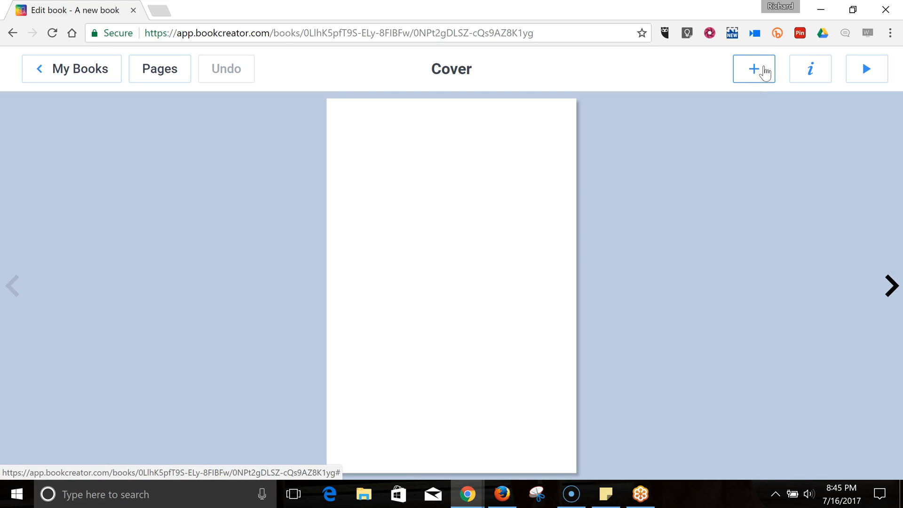
# Show the cover's media choices: import, camera, pen, text and record
pyautogui.click(754, 69)
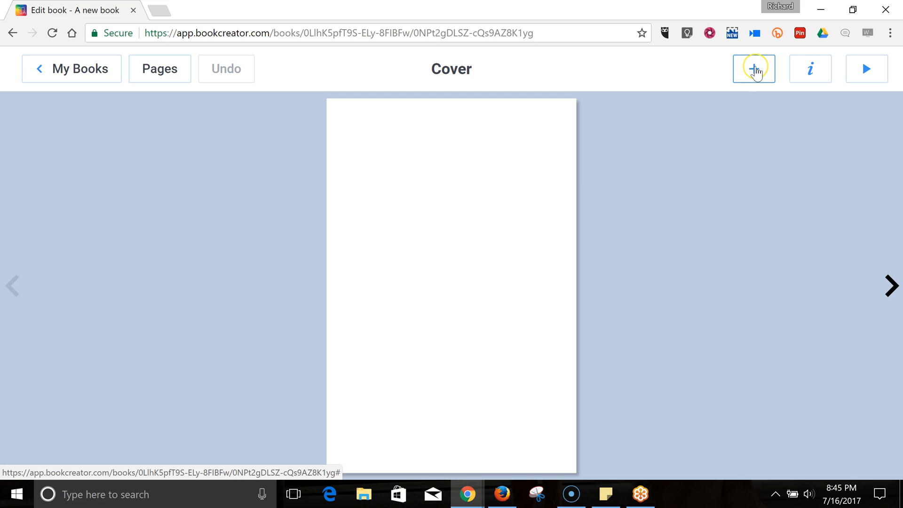
pyautogui.click(752, 69)
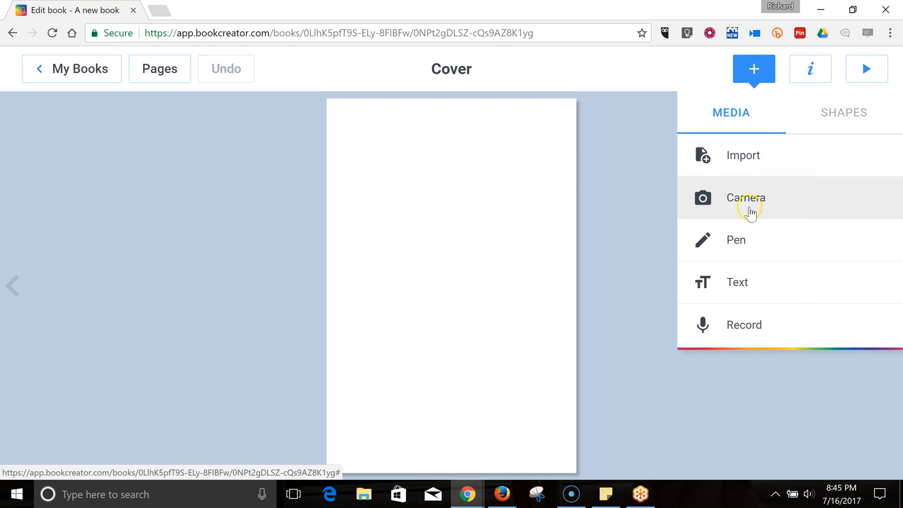
pyautogui.moveTo(749, 286)
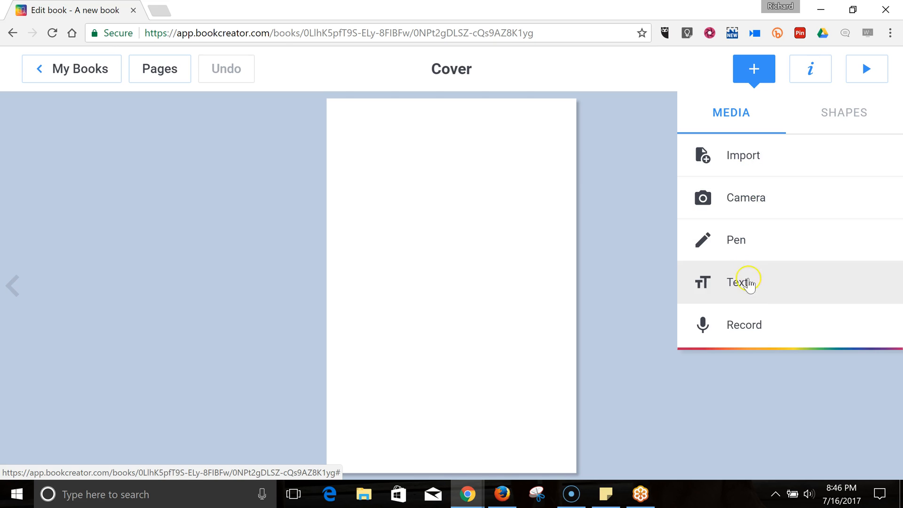
pyautogui.moveTo(747, 331)
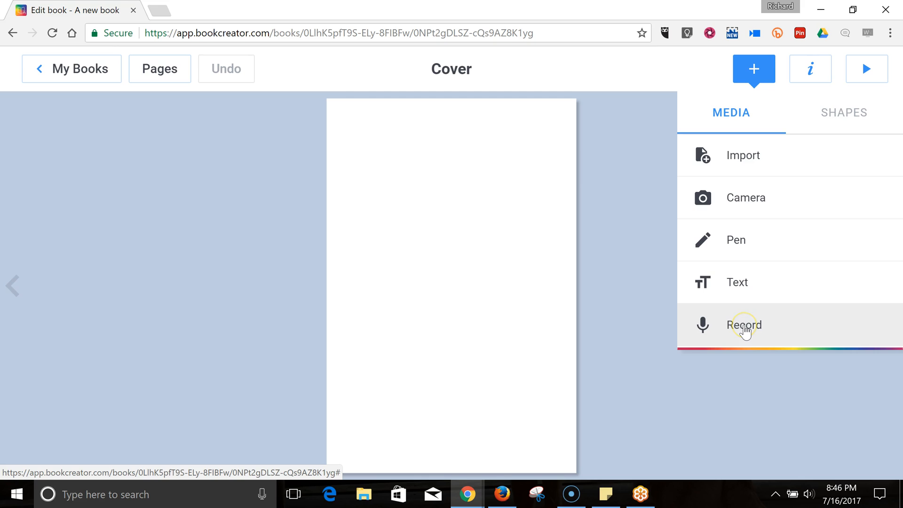
pyautogui.moveTo(743, 278)
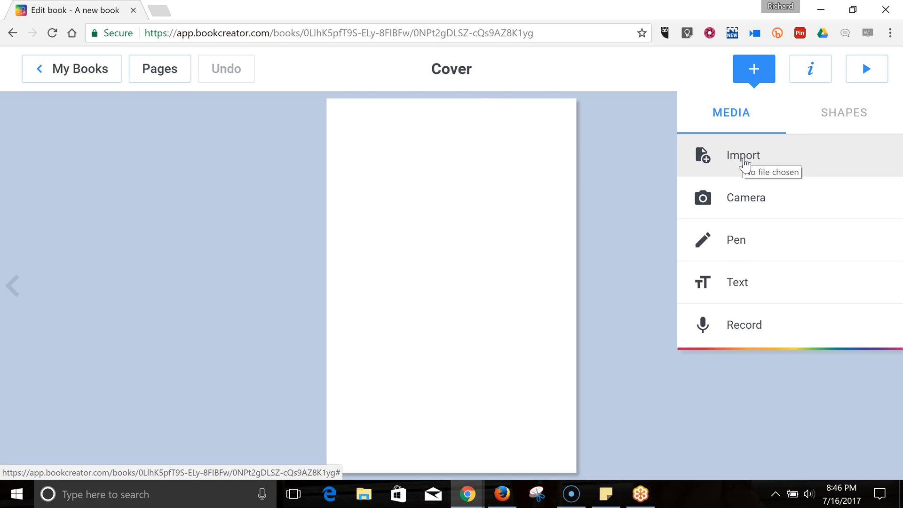
# Import the giant bison statue photo onto the cover
pyautogui.click(742, 155)
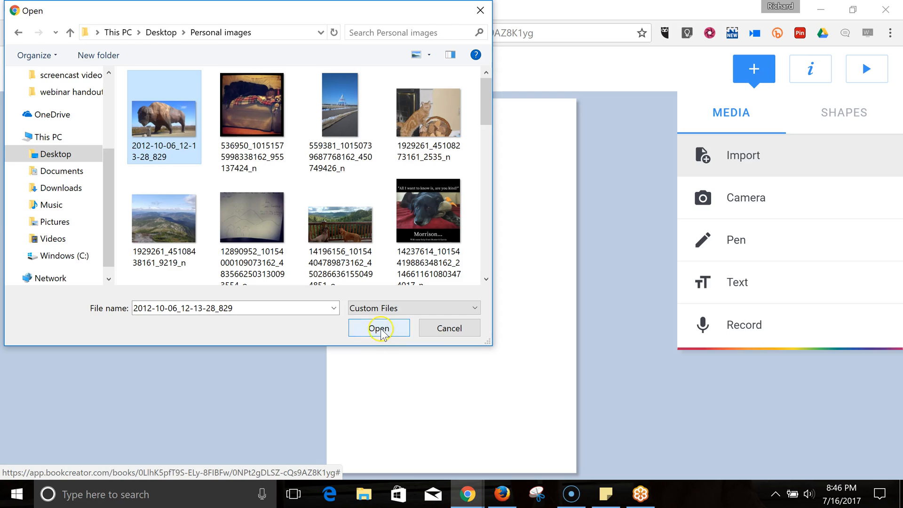
pyautogui.click(378, 328)
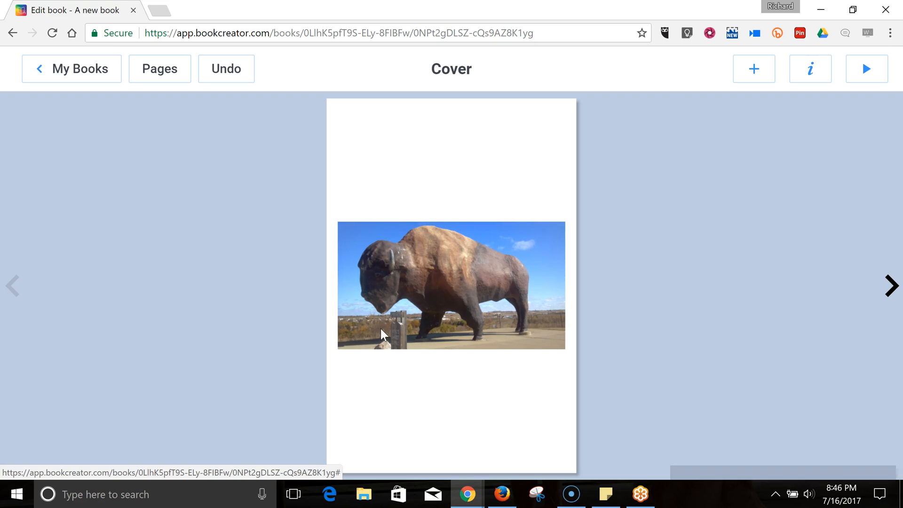
# Stretch the bison photo edge to edge and position it near the cover's top
pyautogui.rightClick(438, 299)
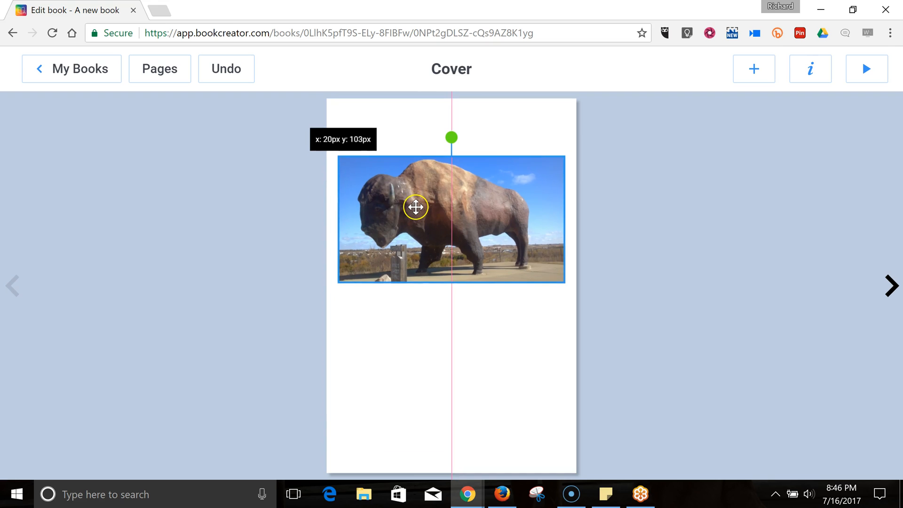
pyautogui.moveTo(415, 207); pyautogui.dragTo(359, 248)
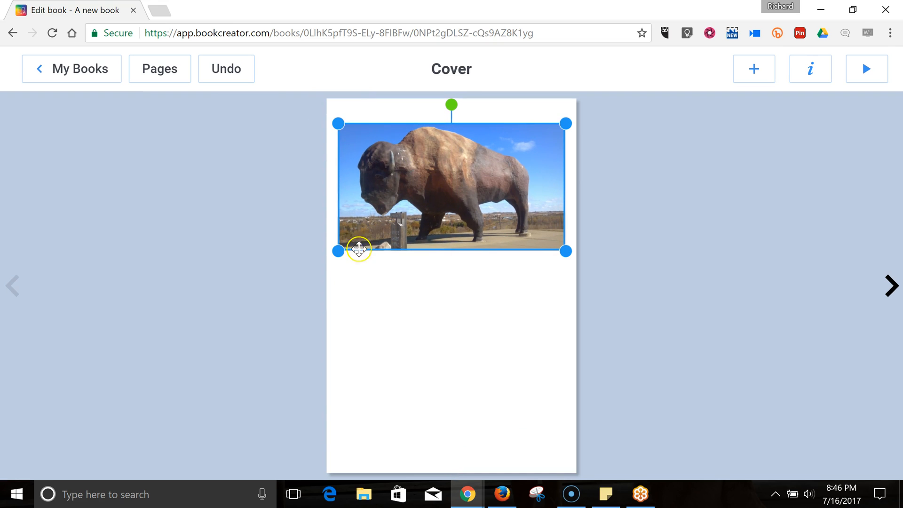
pyautogui.moveTo(336, 251); pyautogui.dragTo(328, 257)
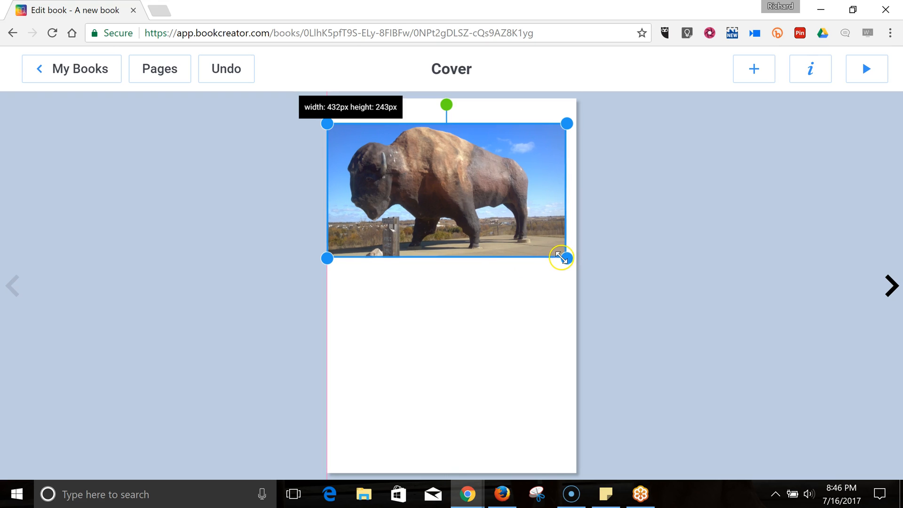
pyautogui.moveTo(560, 257); pyautogui.dragTo(576, 263)
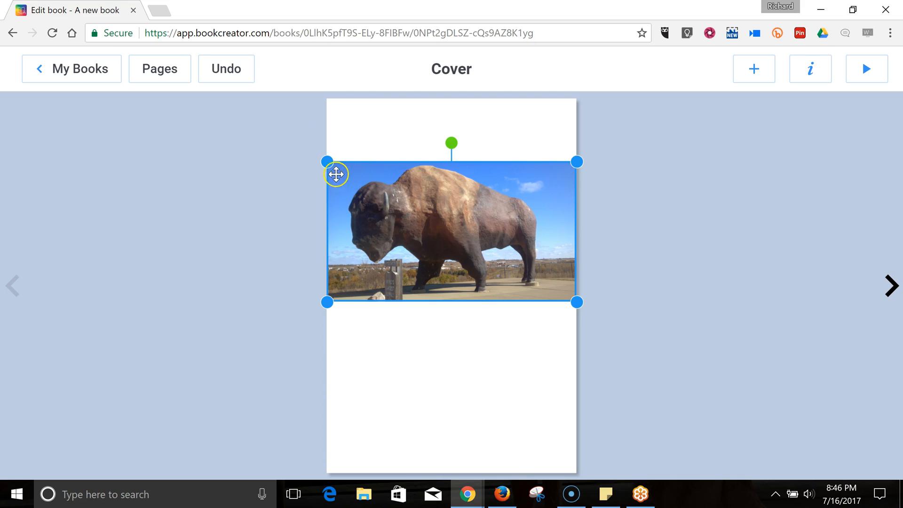
pyautogui.moveTo(336, 174); pyautogui.dragTo(349, 139)
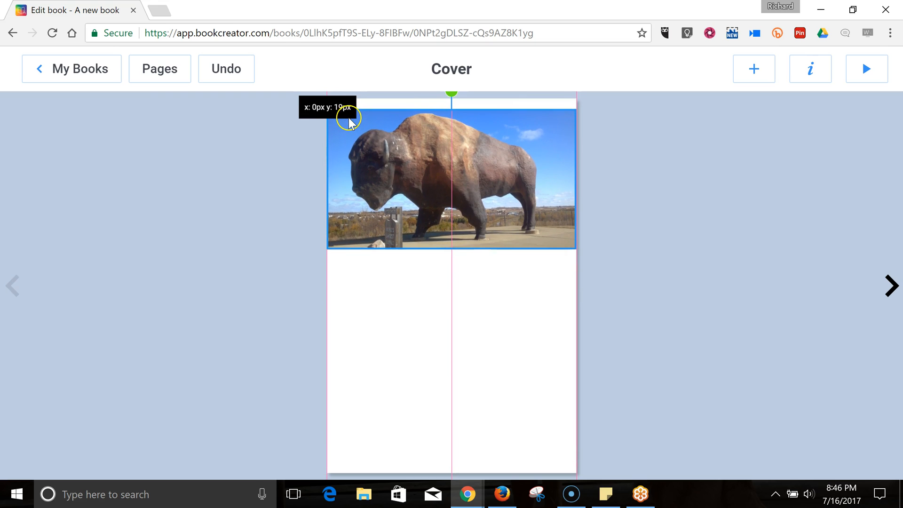
pyautogui.moveTo(348, 122); pyautogui.dragTo(348, 129)
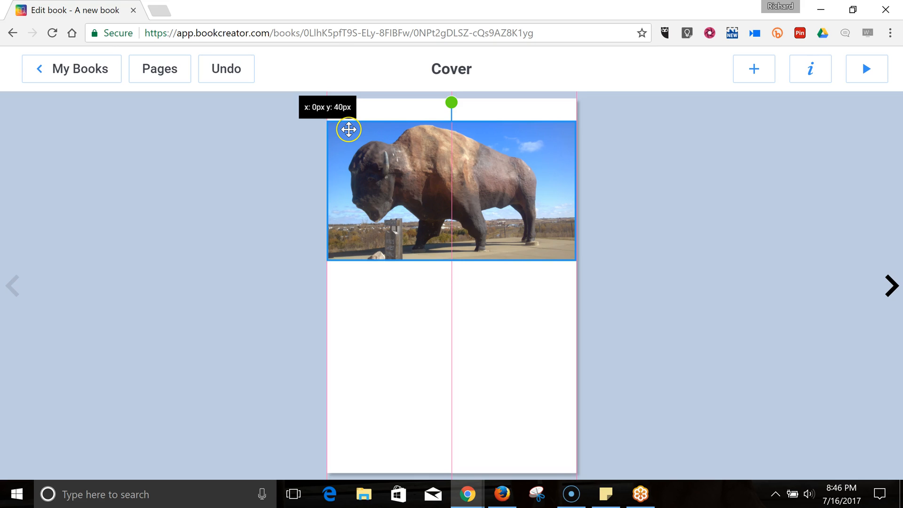
pyautogui.click(753, 69)
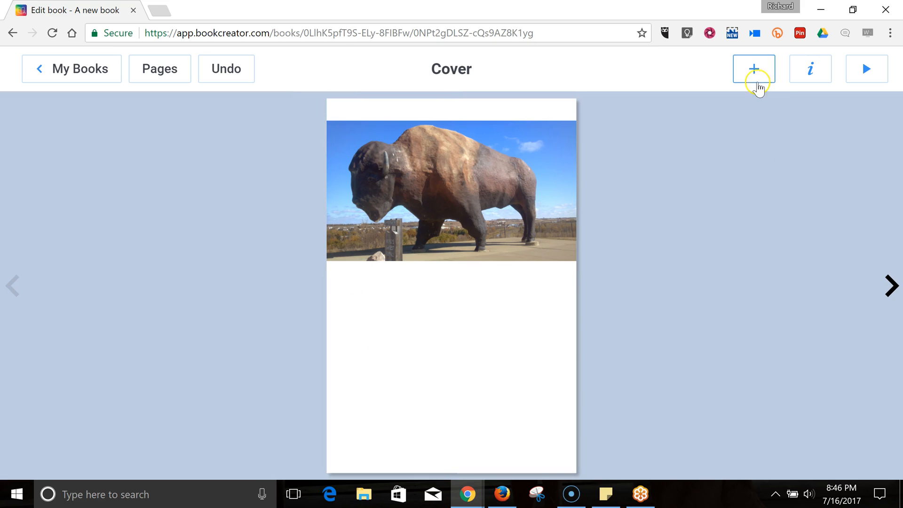
# Add the title 'Interesting Places I Have Visited' and move it below the bison photo
pyautogui.click(753, 69)
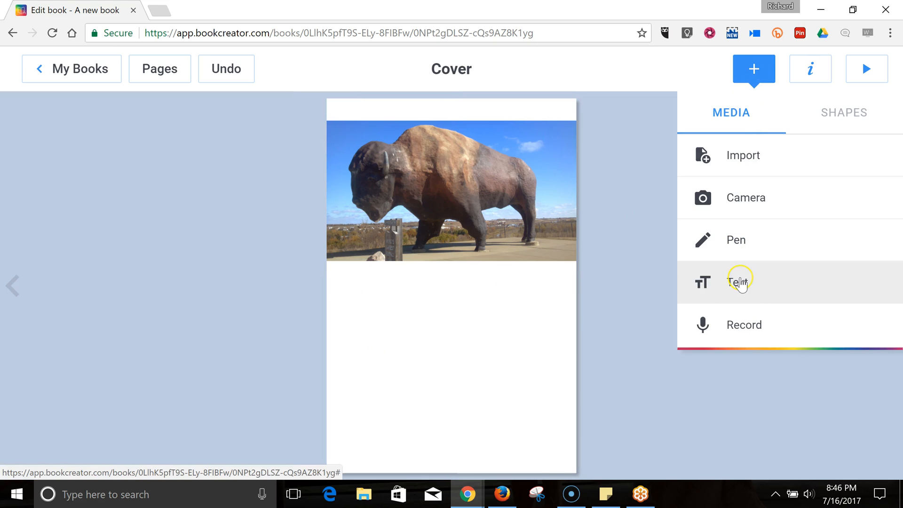
pyautogui.click(739, 282)
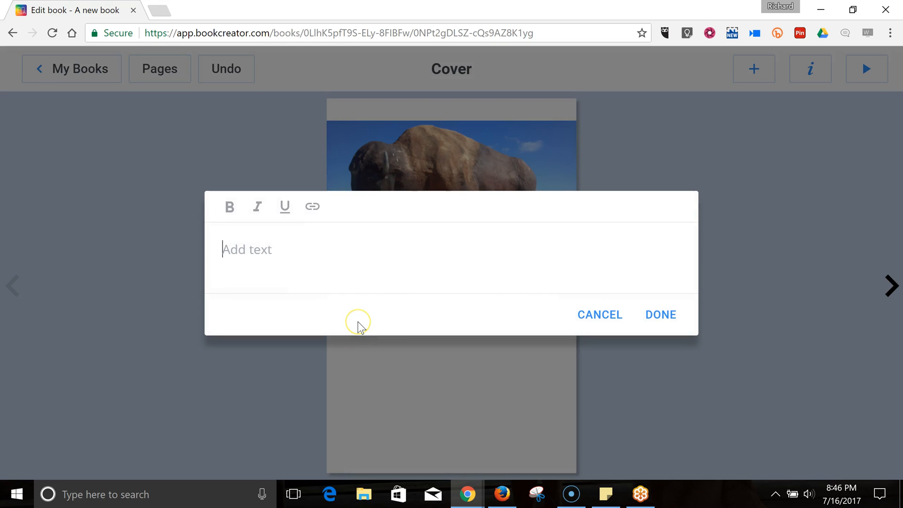
pyautogui.moveTo(357, 327)
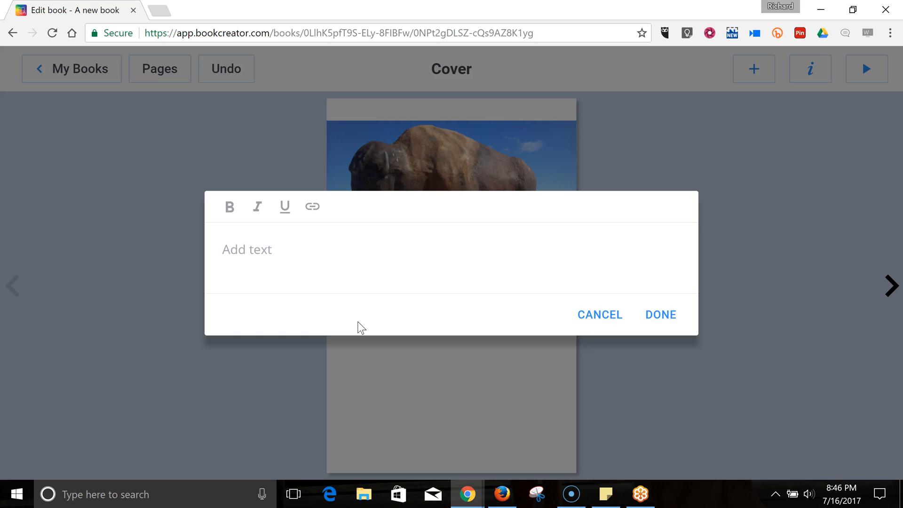
pyautogui.write('Interesting')
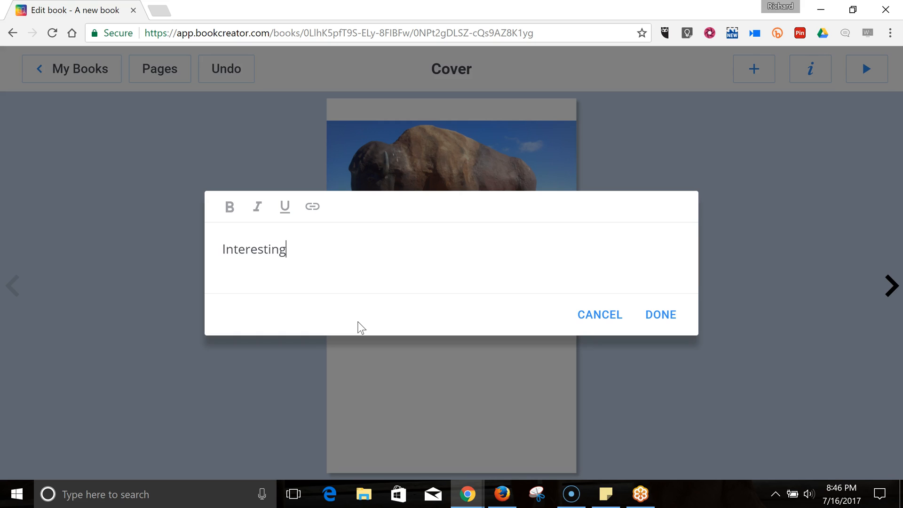
pyautogui.write('Places')
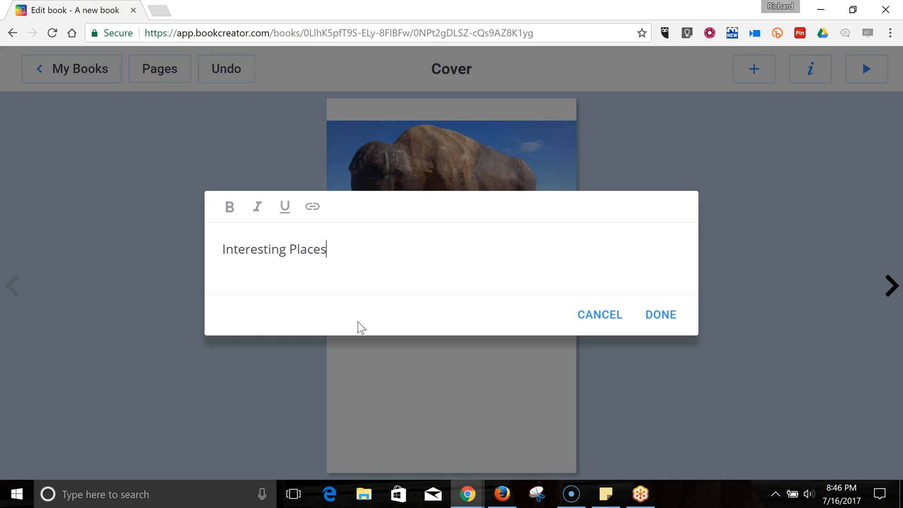
pyautogui.write('I Have')
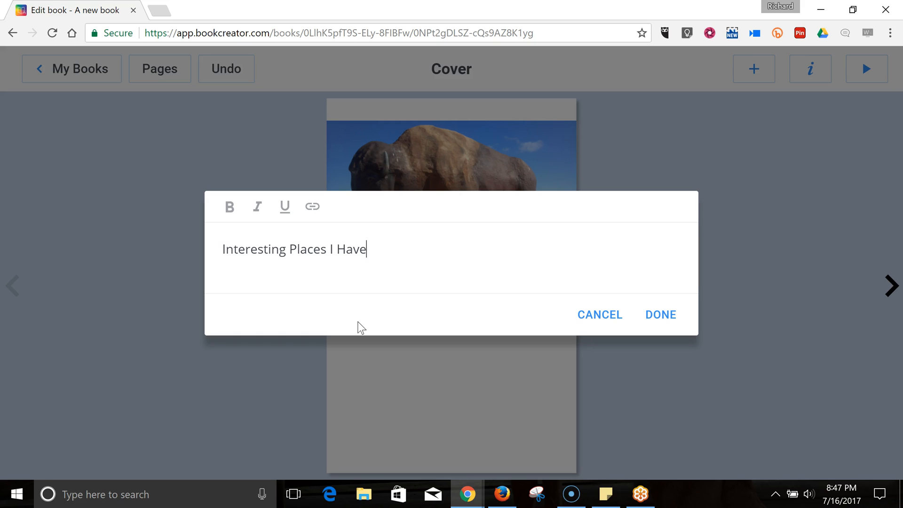
pyautogui.write('Visi')
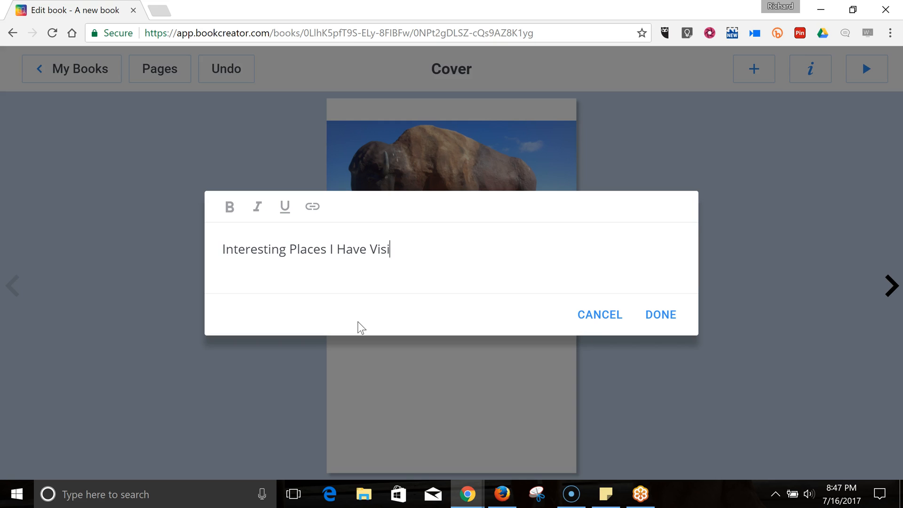
pyautogui.write('ted')
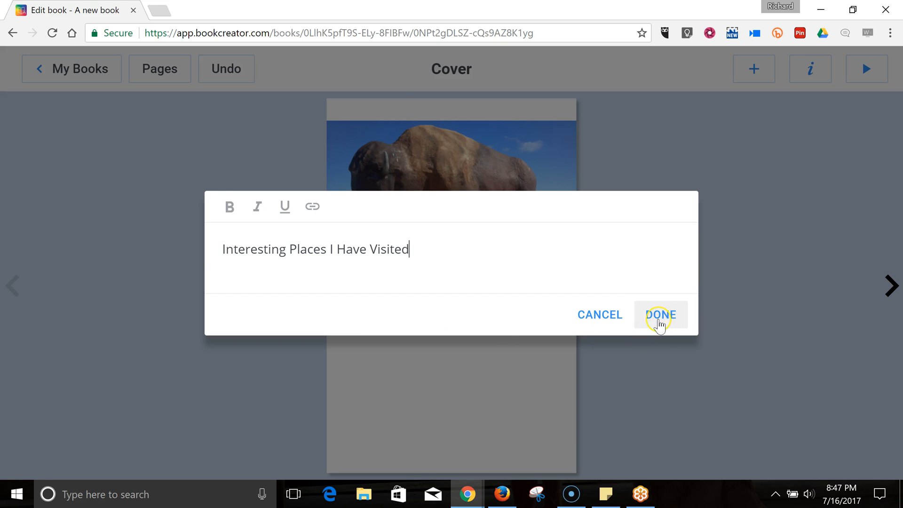
pyautogui.click(660, 315)
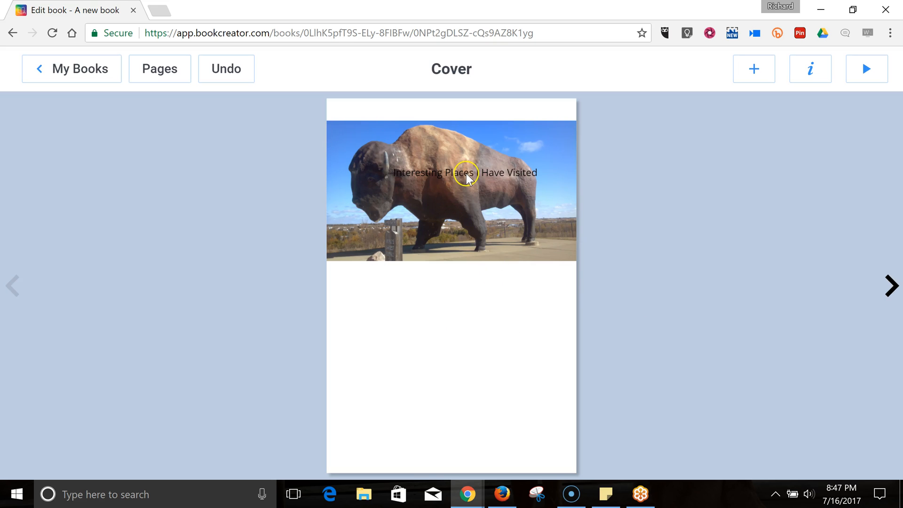
pyautogui.moveTo(466, 173); pyautogui.dragTo(451, 330)
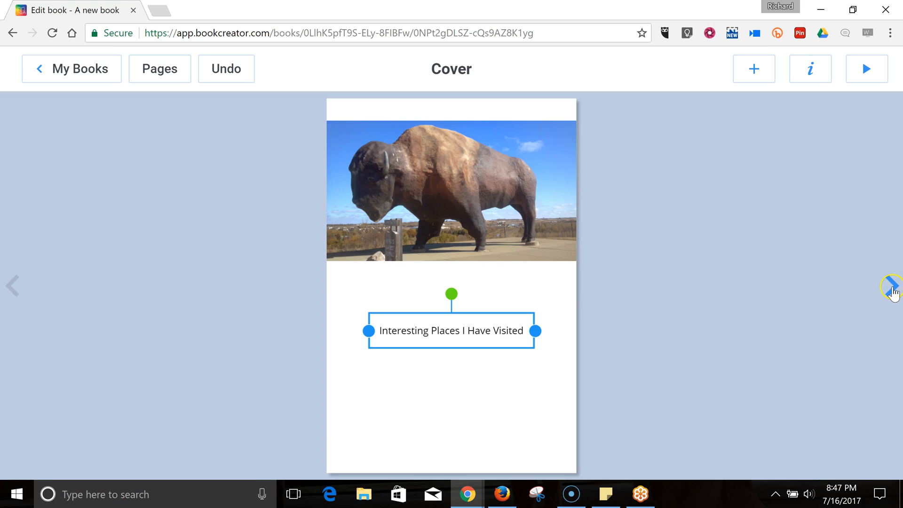
# On pages 2–3, import the teepee photo onto the left page
pyautogui.click(891, 286)
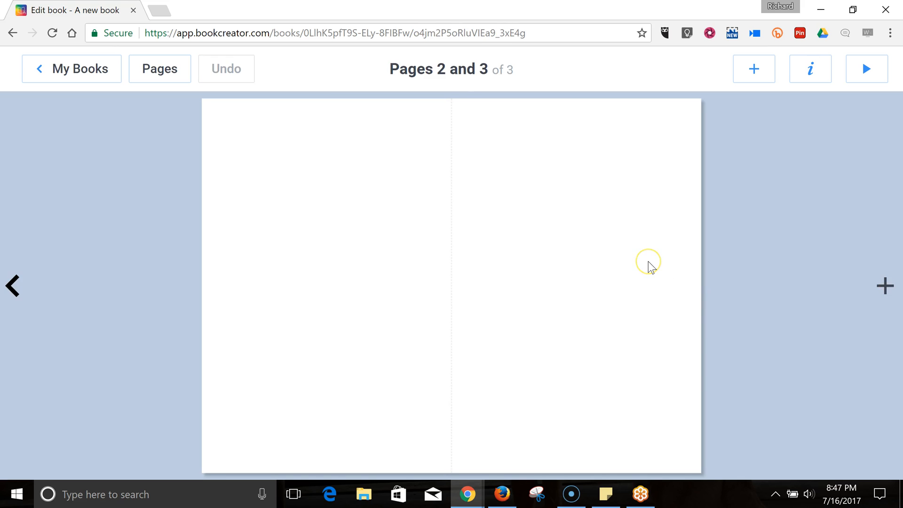
pyautogui.moveTo(724, 81)
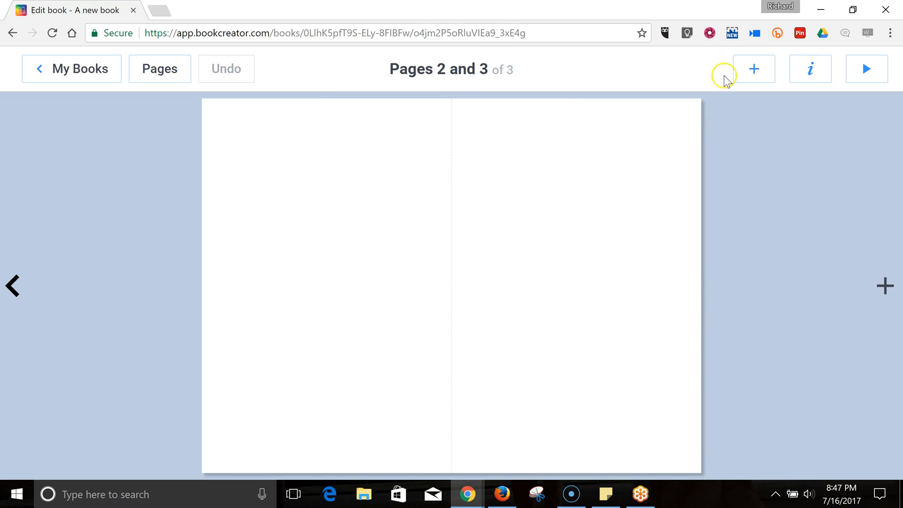
pyautogui.click(753, 69)
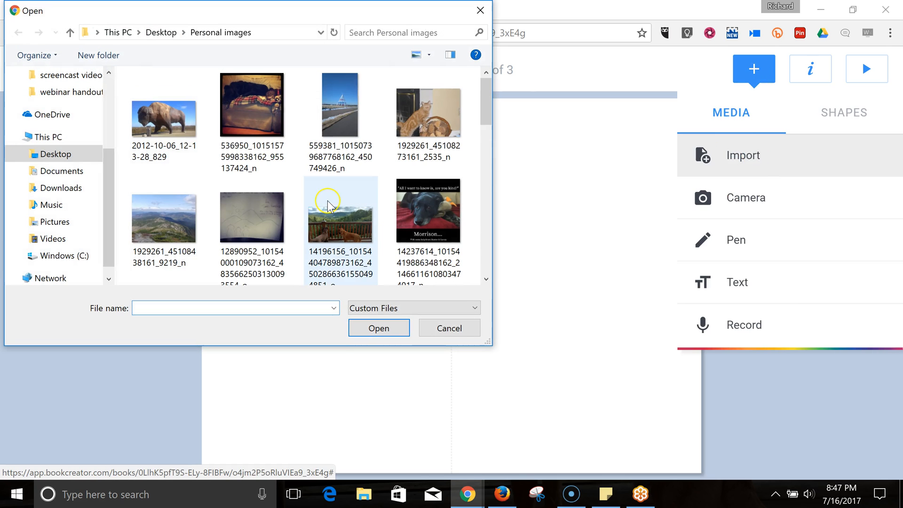
pyautogui.click(340, 105)
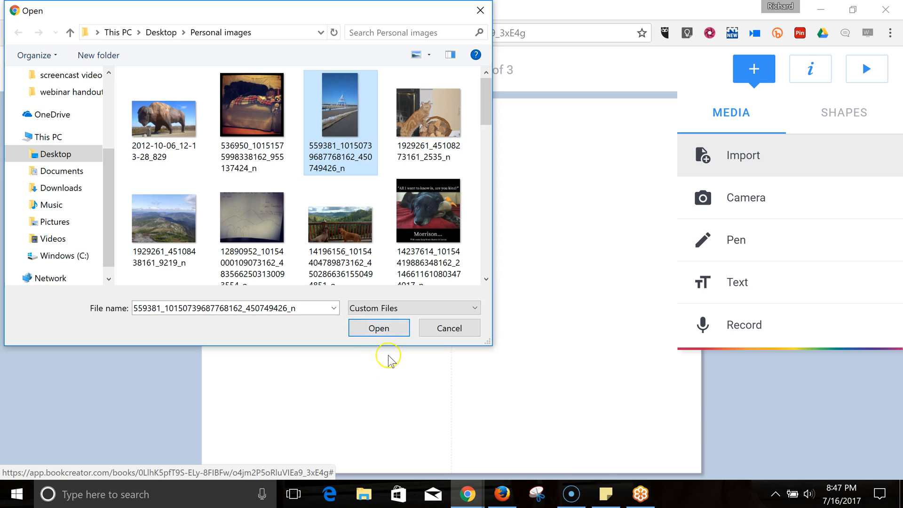
pyautogui.click(378, 328)
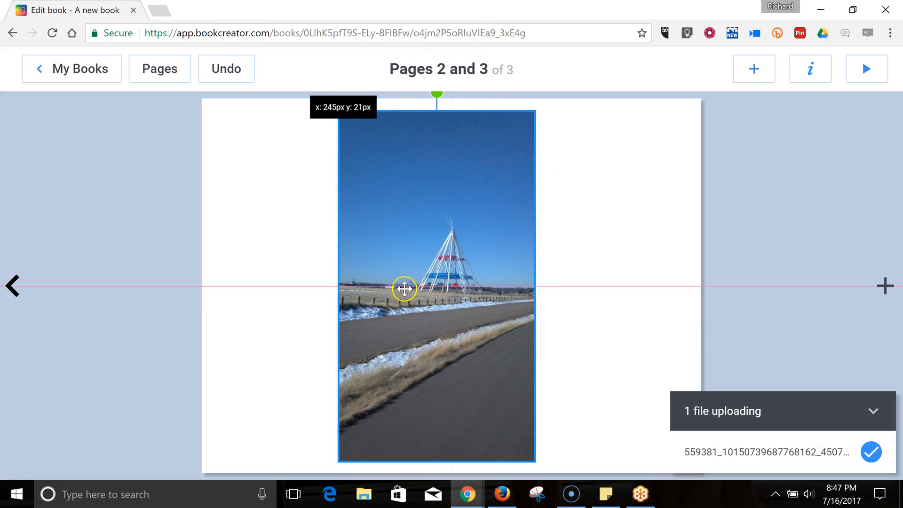
pyautogui.moveTo(404, 288); pyautogui.dragTo(311, 288)
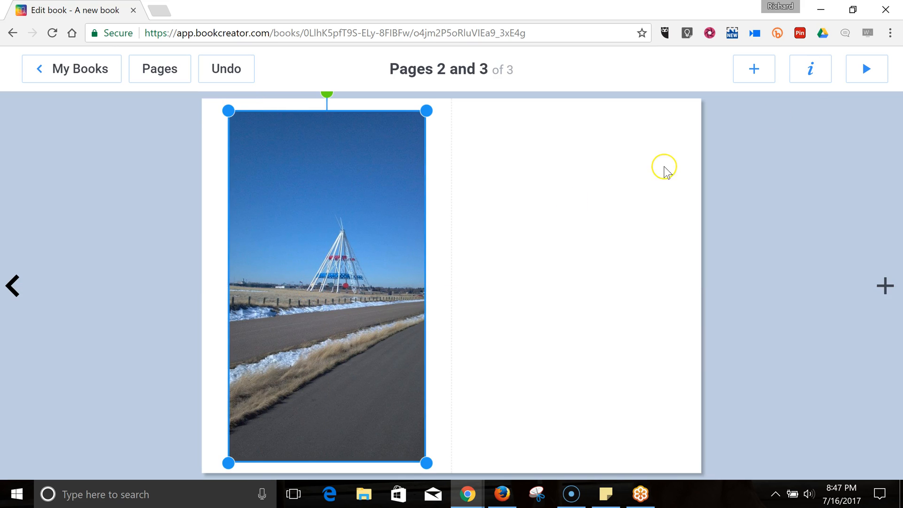
pyautogui.click(753, 69)
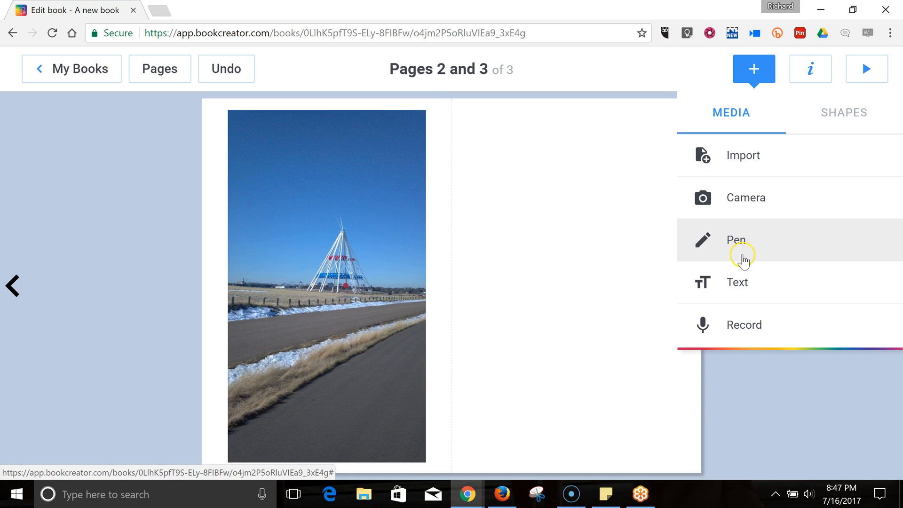
# Caption the teepee photo 'Medicine Hat, Alberta' and place the caption in its sky
pyautogui.click(736, 282)
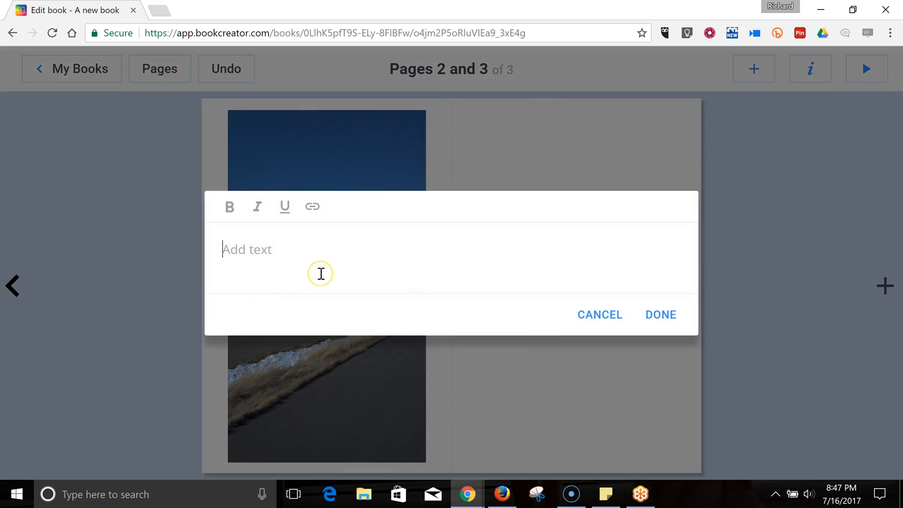
pyautogui.write('Medicine')
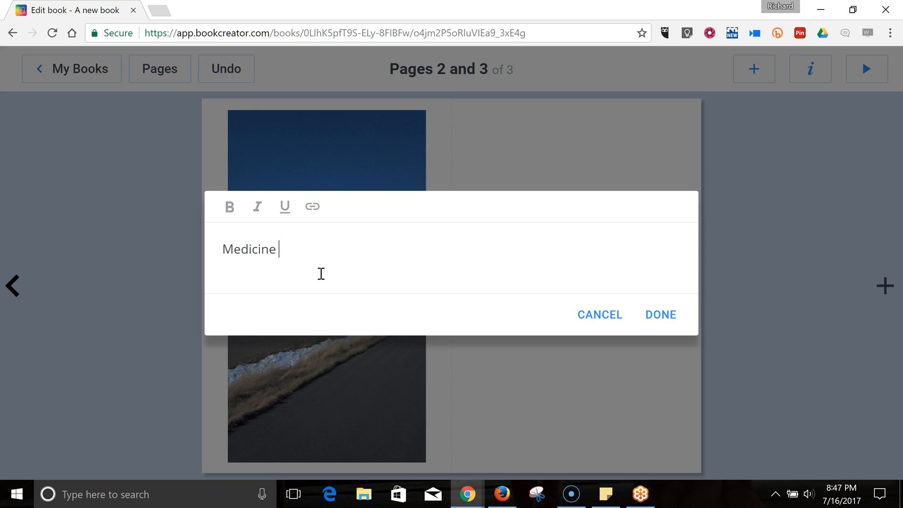
pyautogui.write('Hat, La')
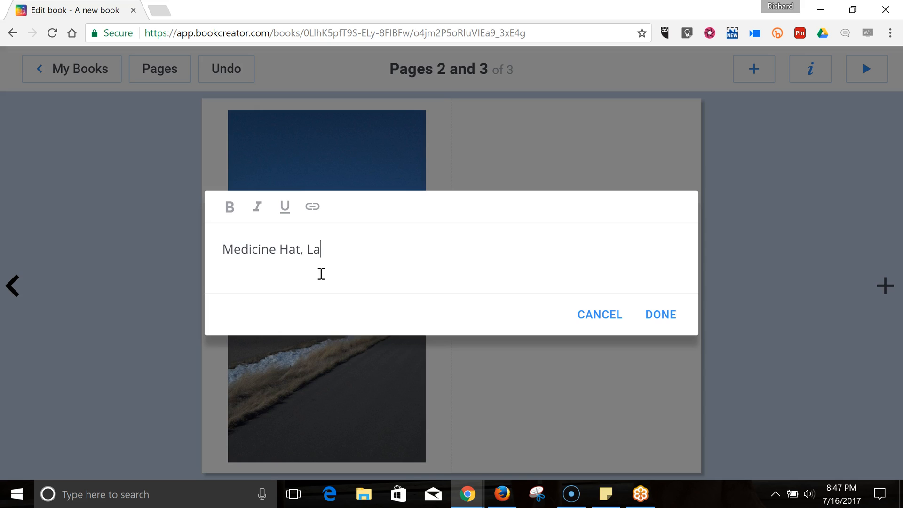
pyautogui.write('ber')
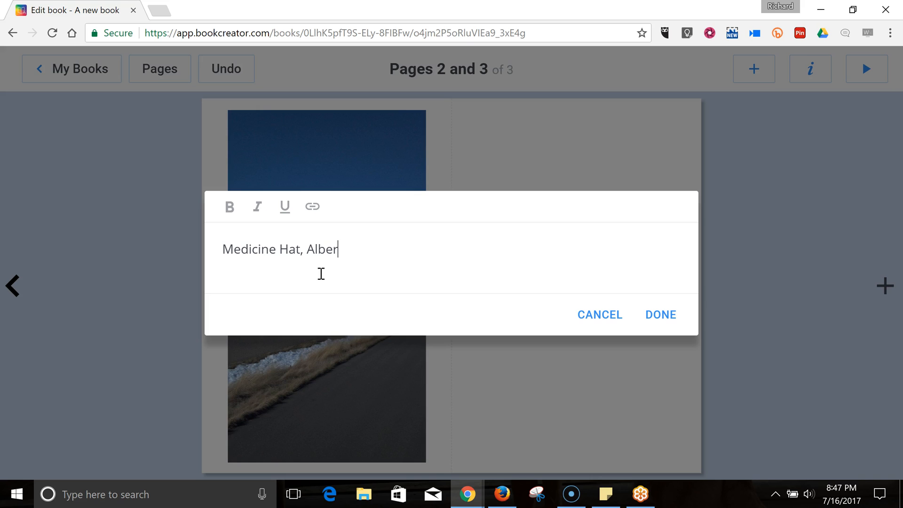
pyautogui.write('ta')
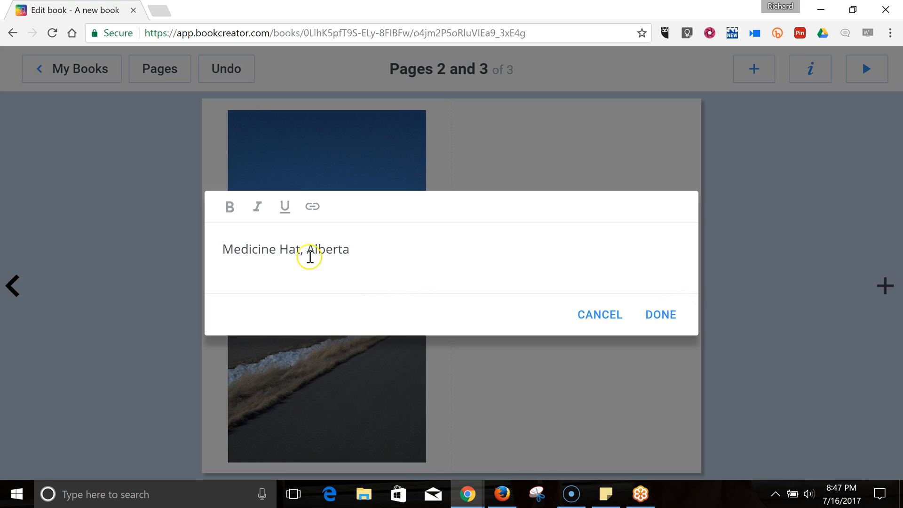
pyautogui.moveTo(312, 206)
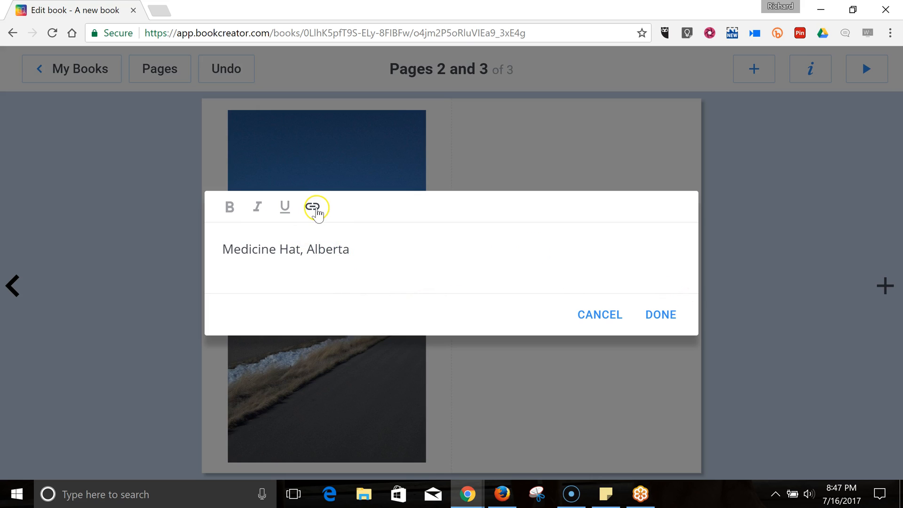
pyautogui.click(660, 315)
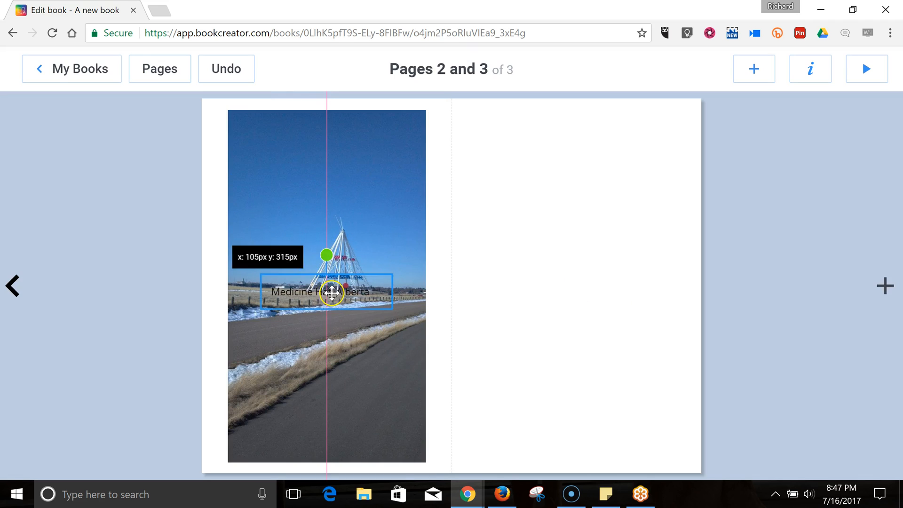
pyautogui.moveTo(331, 291); pyautogui.dragTo(339, 212)
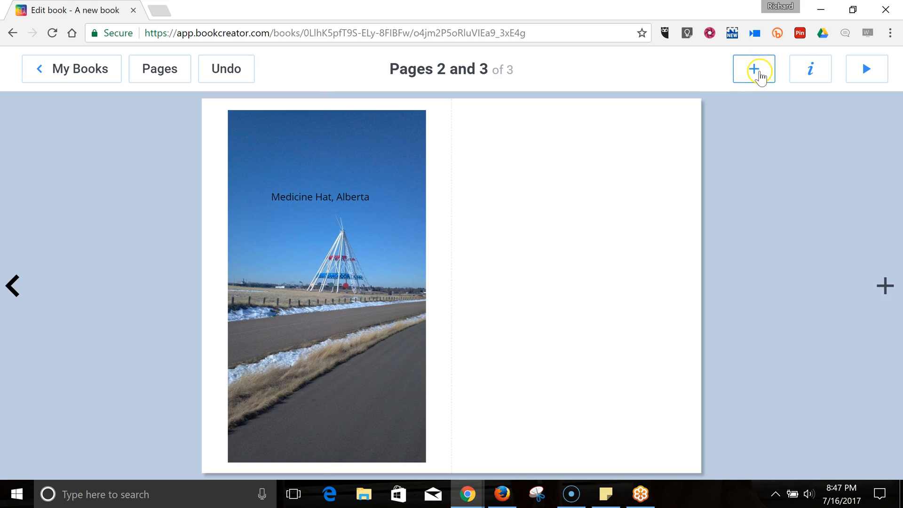
pyautogui.click(753, 69)
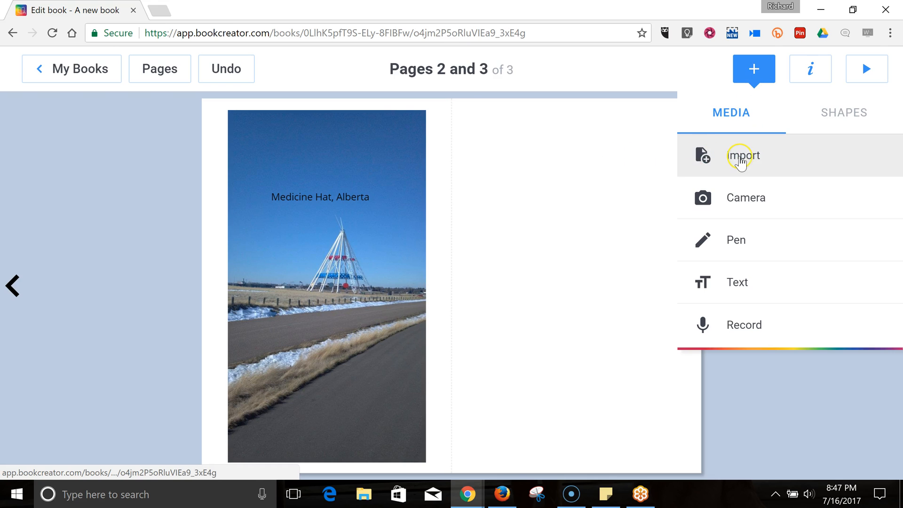
# Import the Pinto potato statue photo and place it on page 3
pyautogui.click(743, 154)
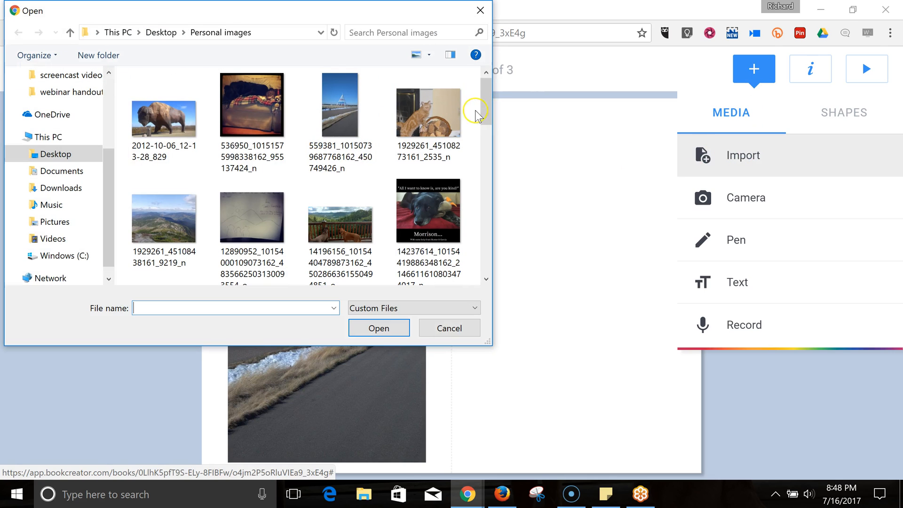
pyautogui.scroll(-3)
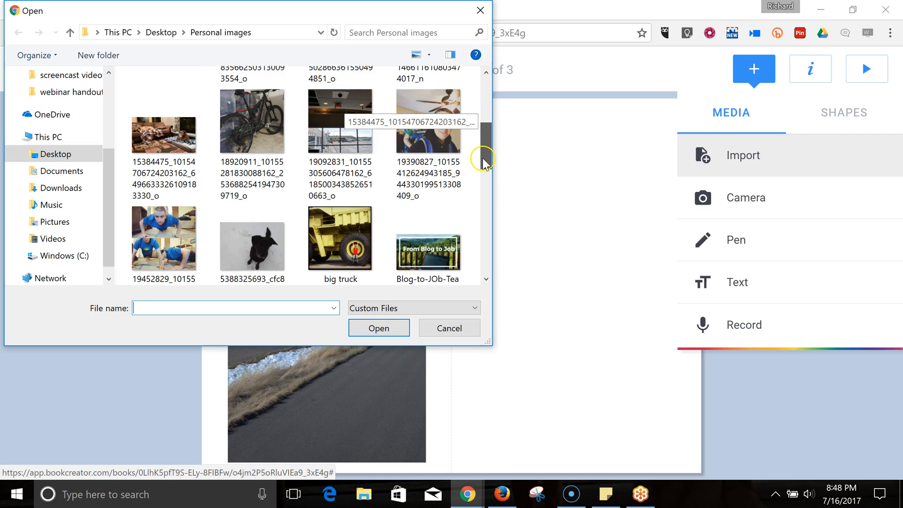
pyautogui.scroll(-3)
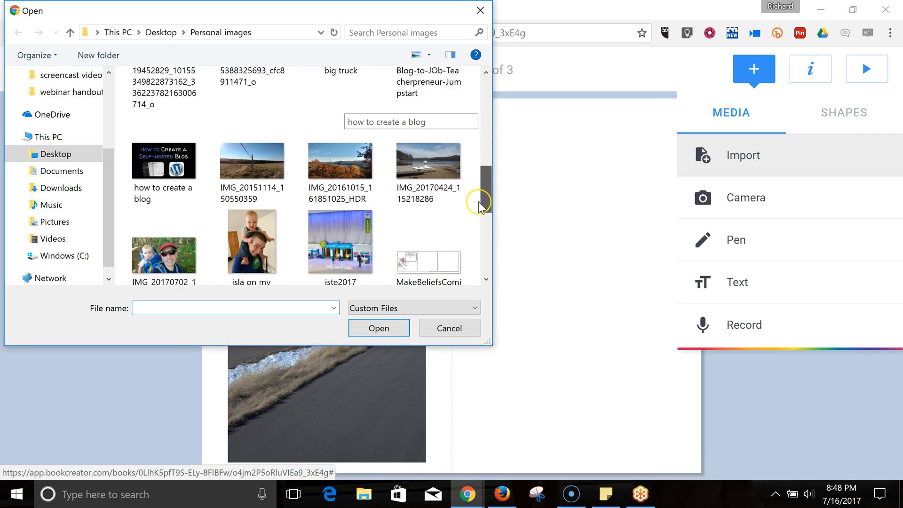
pyautogui.scroll(-3)
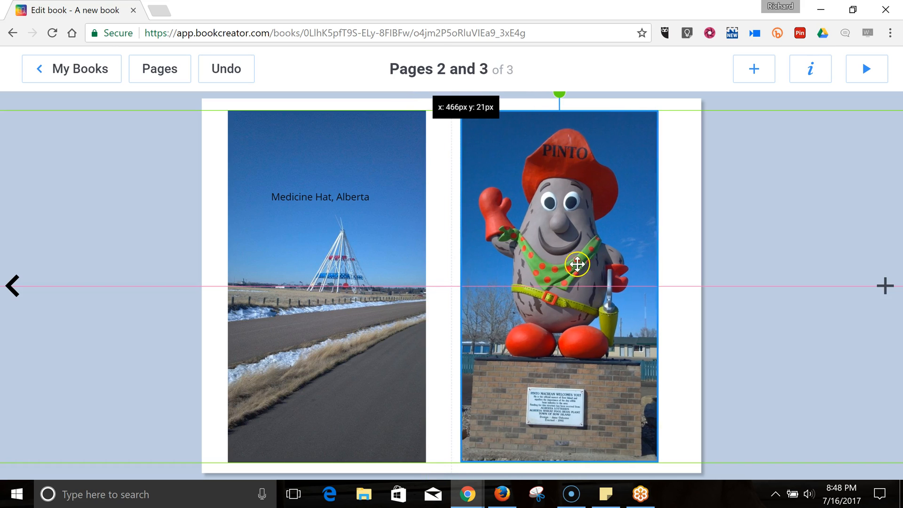
pyautogui.moveTo(578, 263); pyautogui.dragTo(579, 264)
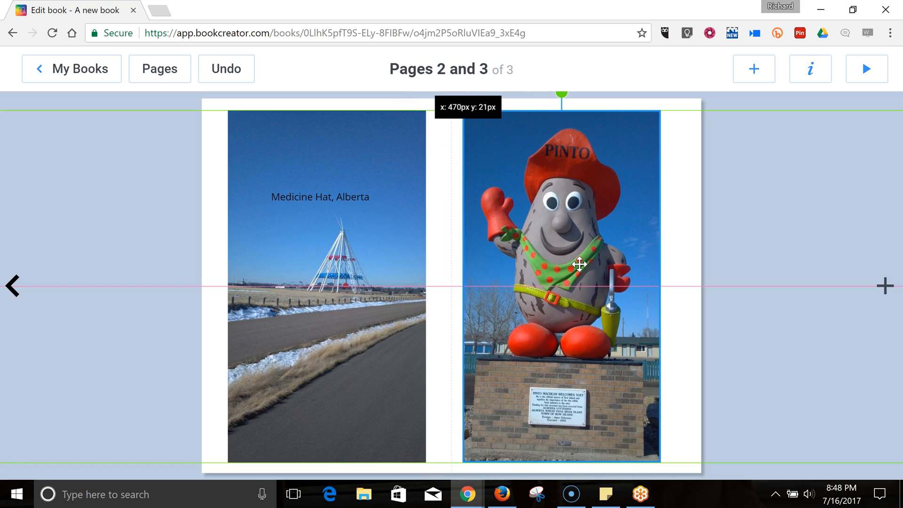
pyautogui.click(753, 69)
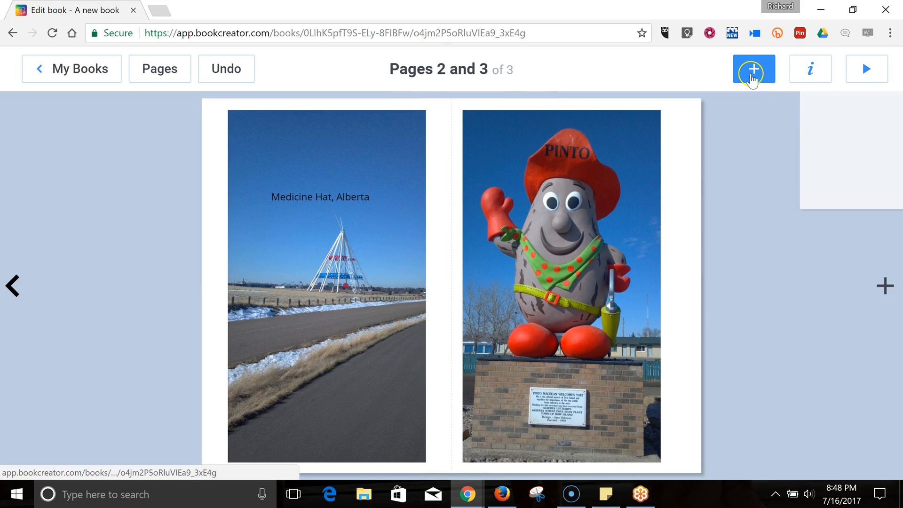
# Write and confirm the caption 'Bow Island, Alberta' in a new text box
pyautogui.click(754, 68)
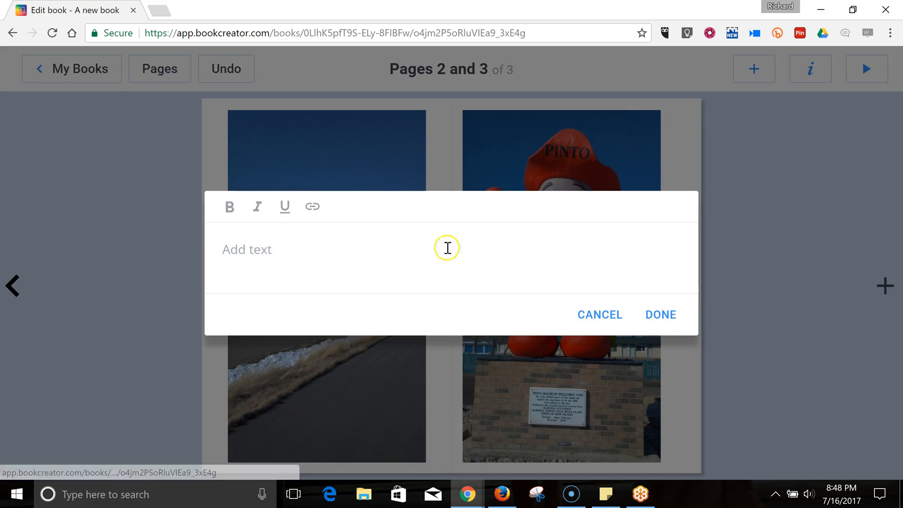
pyautogui.write('Bow')
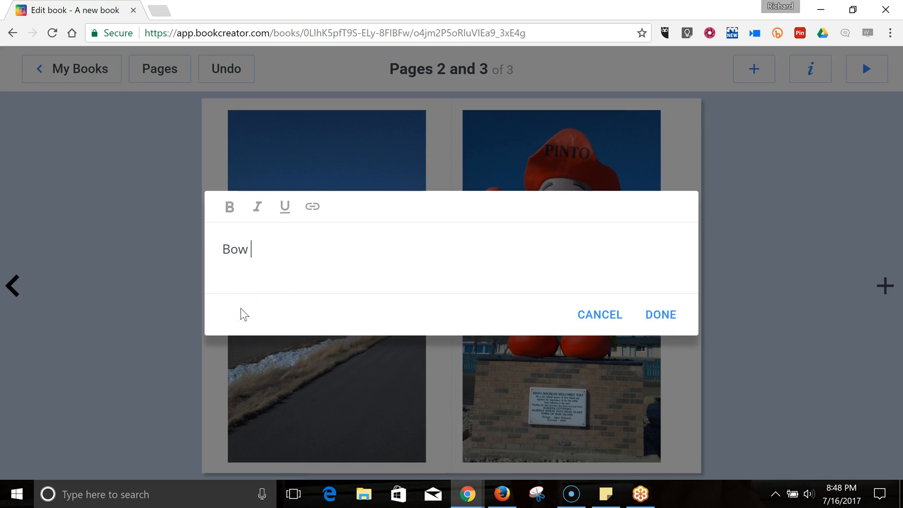
pyautogui.write('Island,')
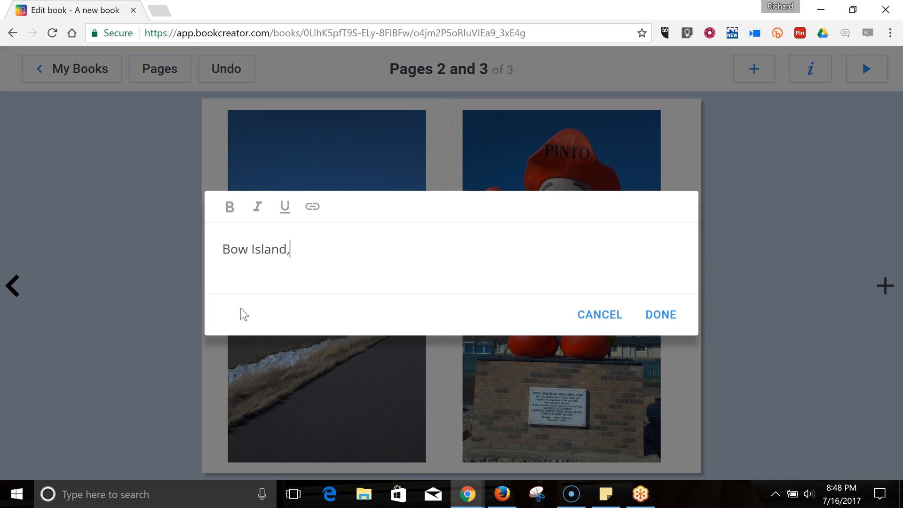
pyautogui.write('Alber')
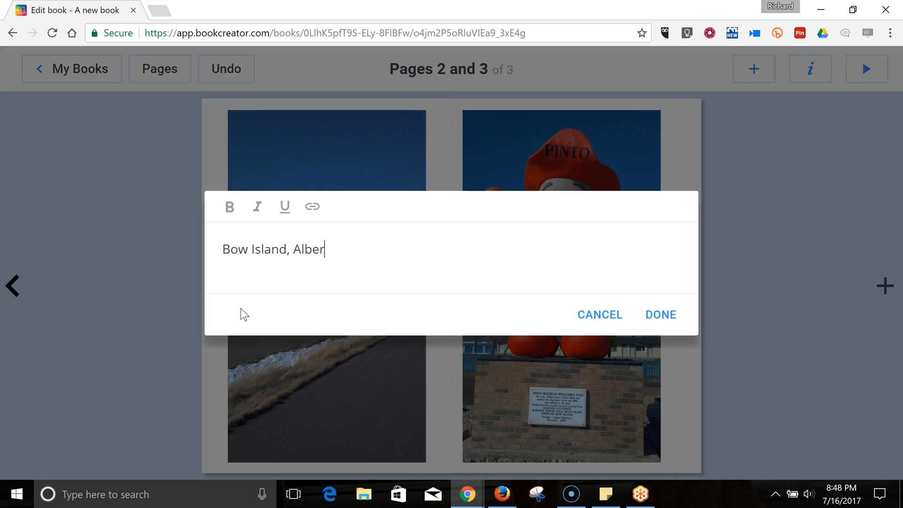
pyautogui.click(660, 314)
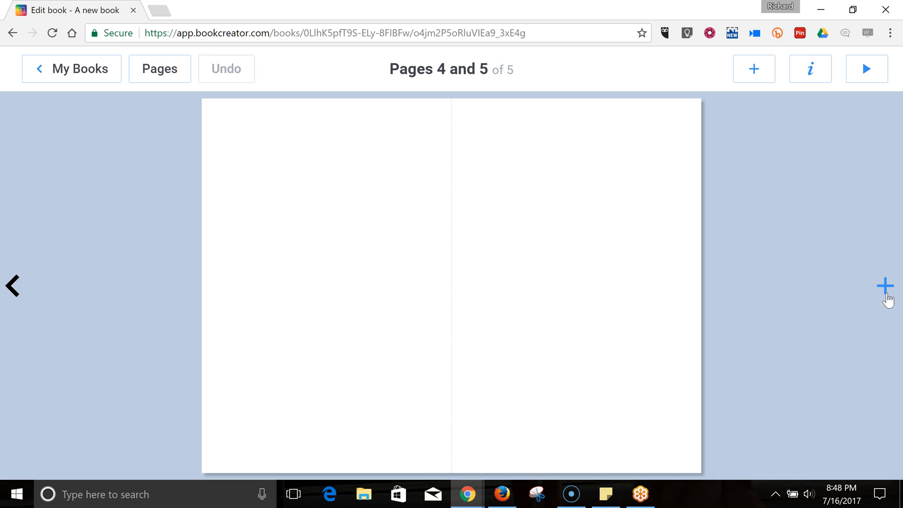
# Open the camera from the add-media options to capture for pages 4 and 5
pyautogui.click(753, 69)
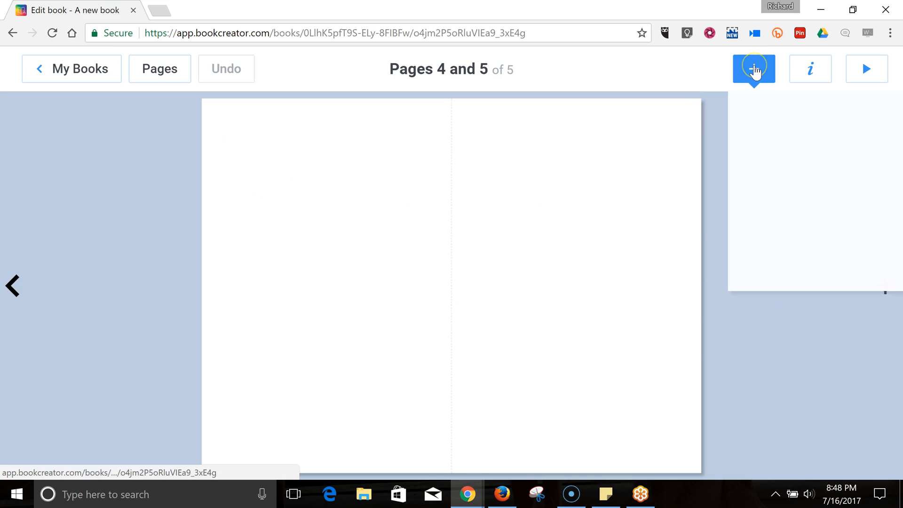
pyautogui.click(753, 69)
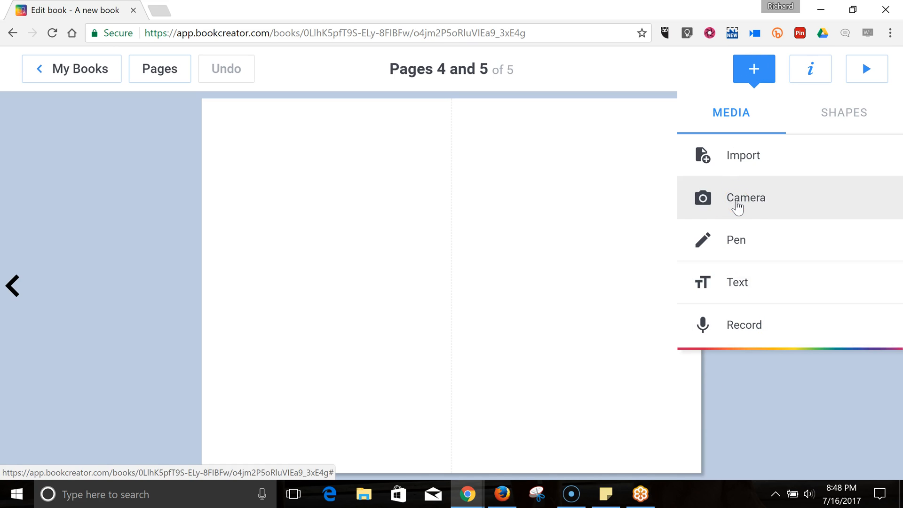
pyautogui.click(744, 198)
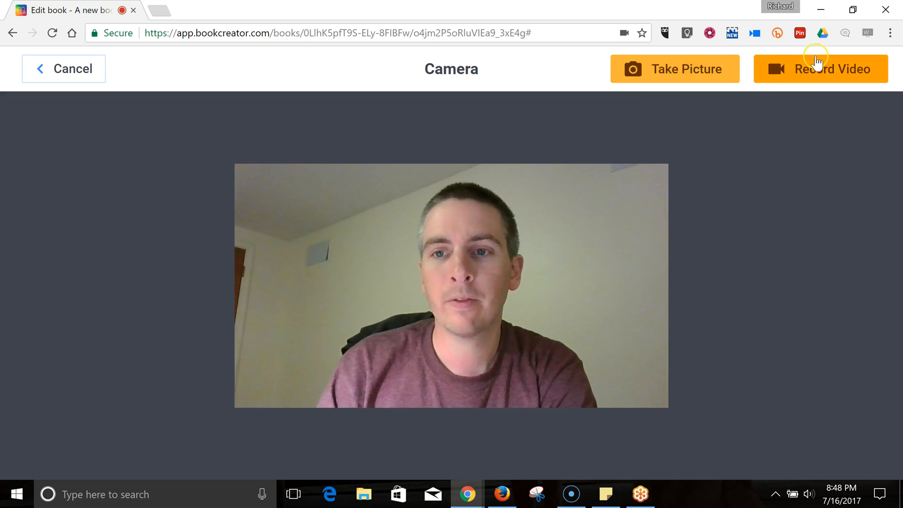
# Record a few-second webcam video, use it, and move it lower on page 4
pyautogui.click(820, 69)
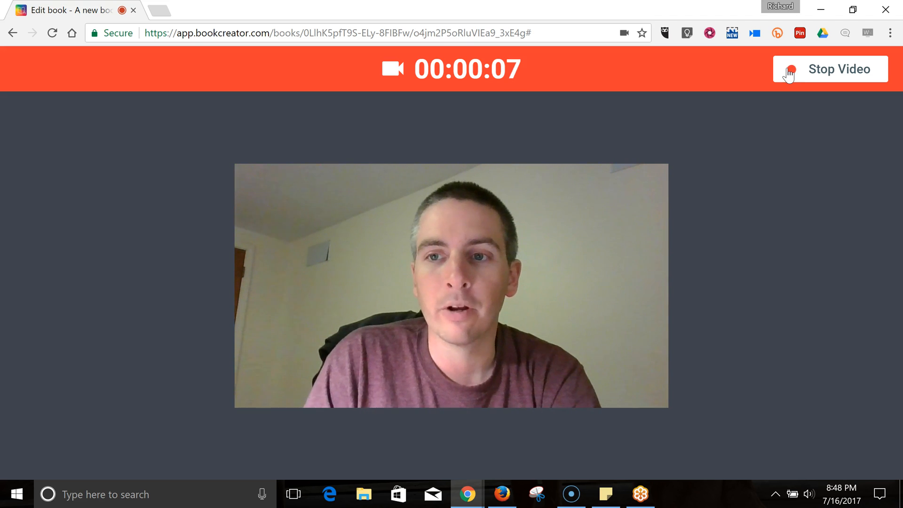
pyautogui.click(838, 69)
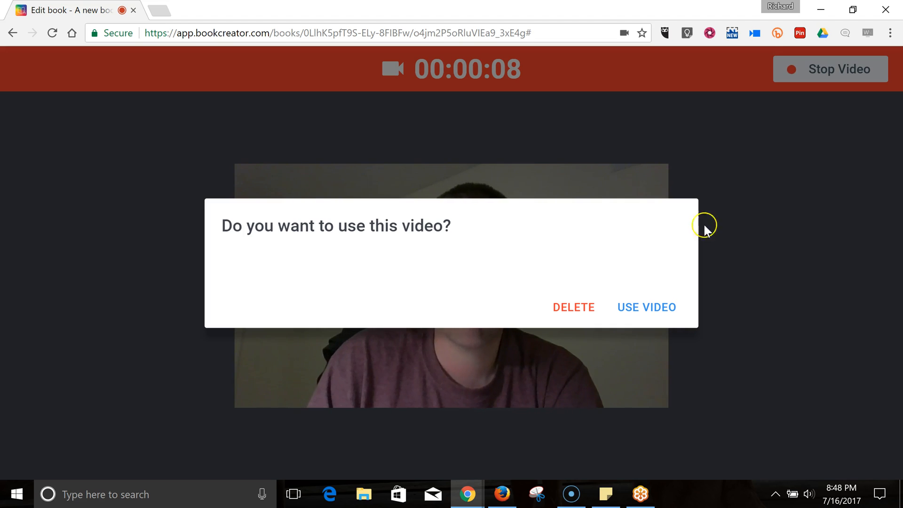
pyautogui.click(646, 307)
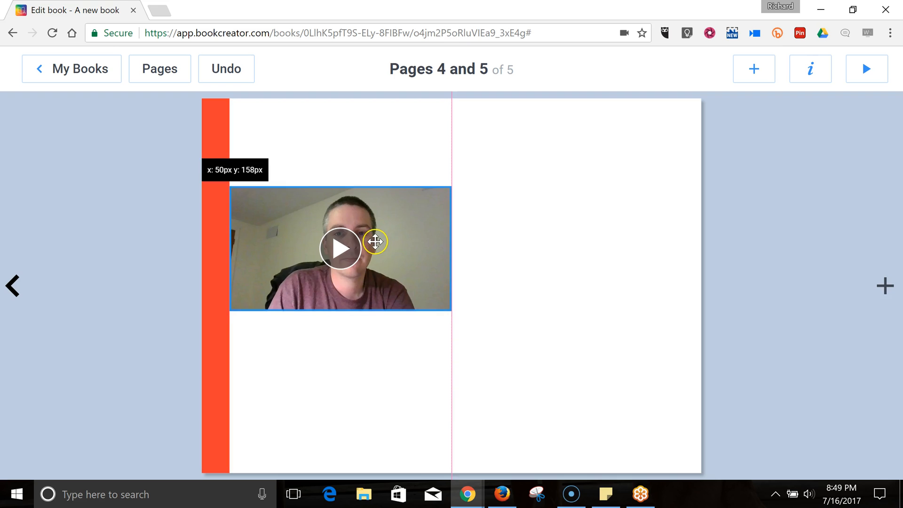
pyautogui.moveTo(374, 241); pyautogui.dragTo(359, 280)
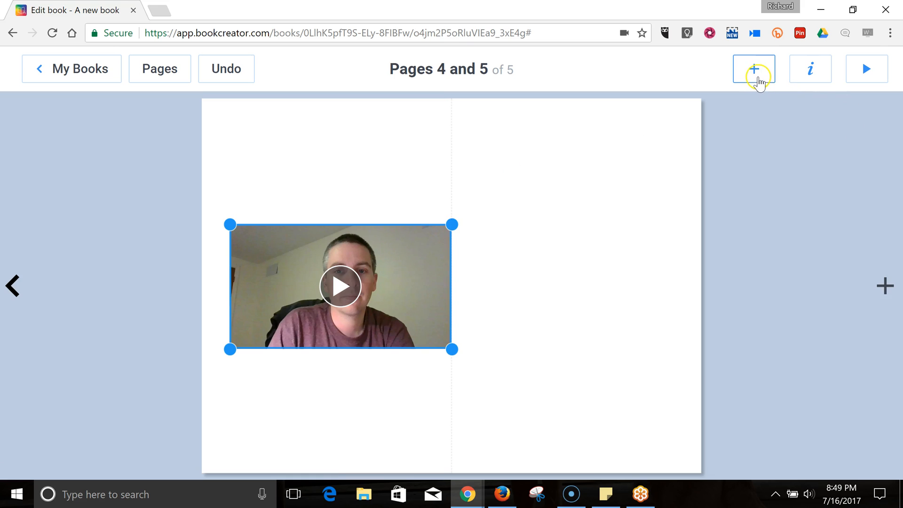
# Add a thought bubble above the video on page 4, tail aimed at the face
pyautogui.click(754, 69)
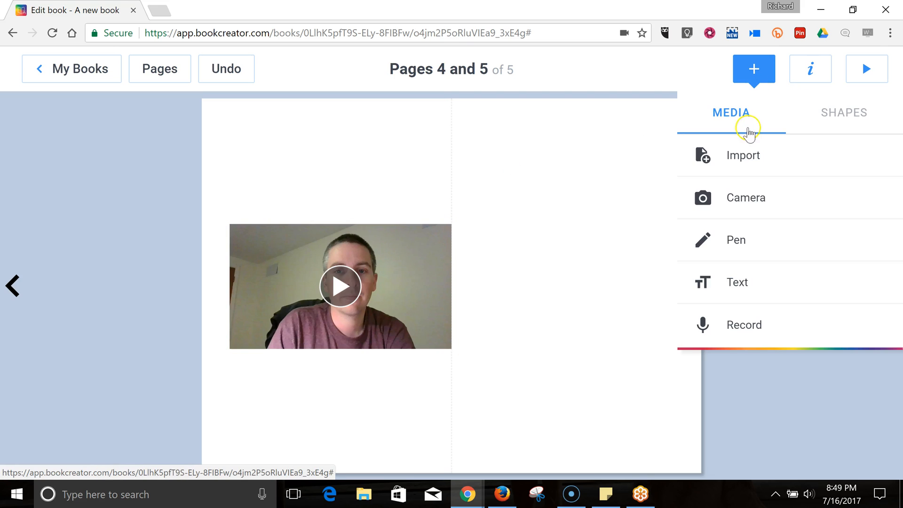
pyautogui.moveTo(847, 113)
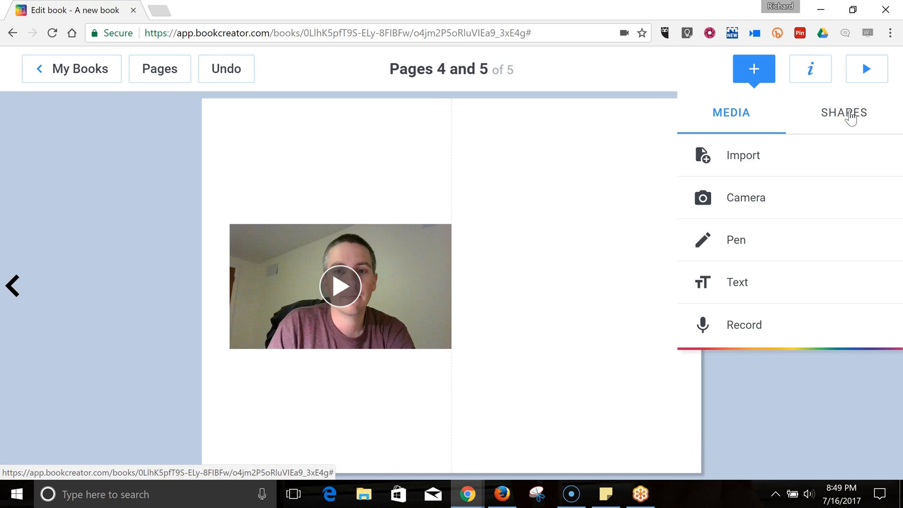
pyautogui.click(842, 112)
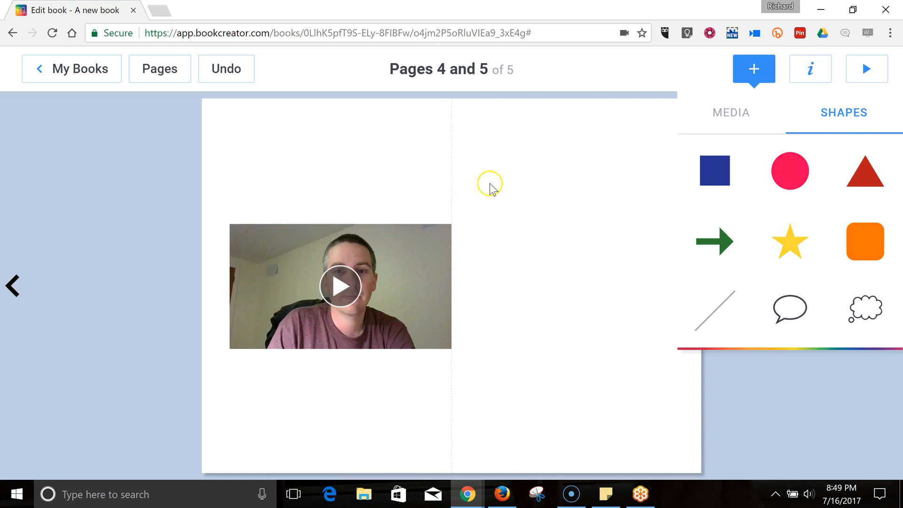
pyautogui.click(863, 308)
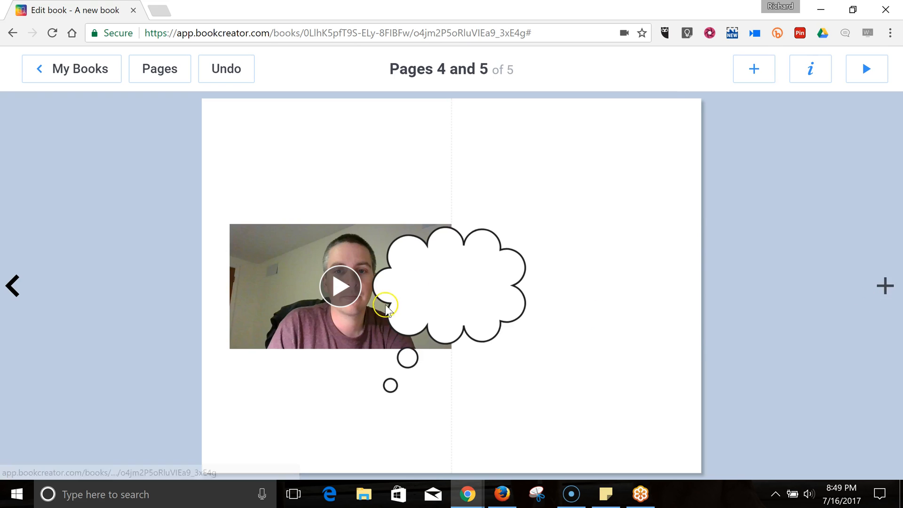
pyautogui.moveTo(386, 305); pyautogui.dragTo(523, 200)
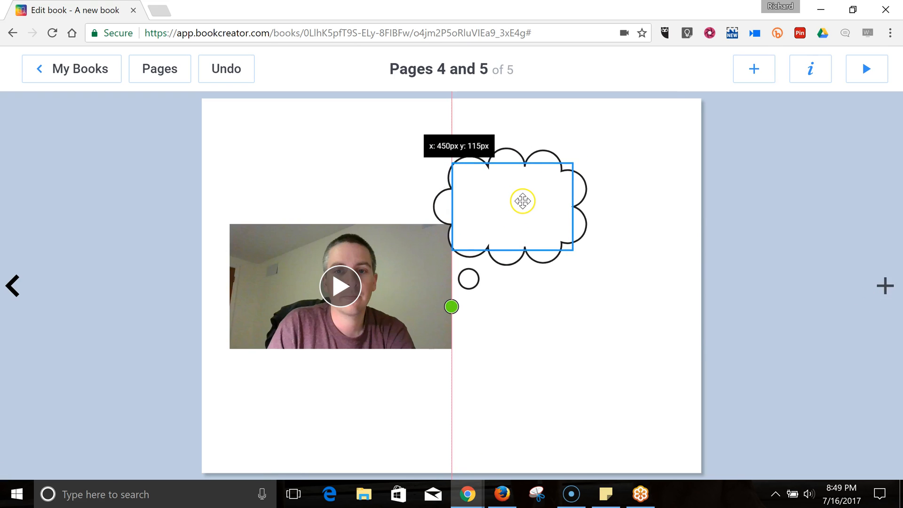
pyautogui.moveTo(522, 200); pyautogui.dragTo(519, 163)
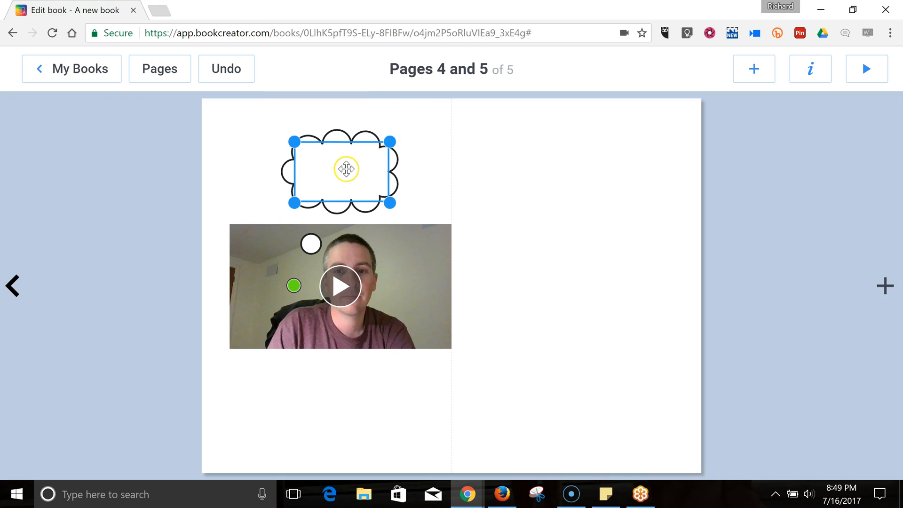
pyautogui.moveTo(346, 169); pyautogui.dragTo(397, 162)
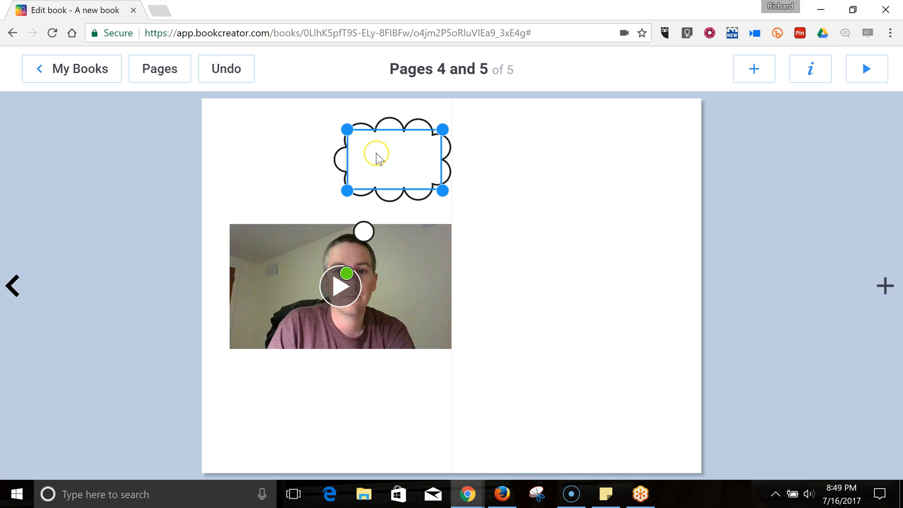
# Type 'Wow! That was not profound' into the thought bubble
pyautogui.write('Wow! trha')
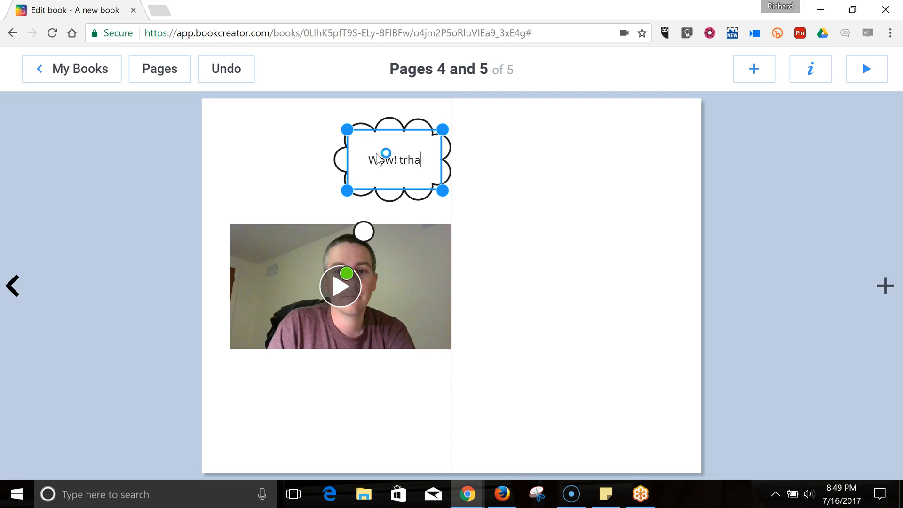
pyautogui.write('That was not pro')
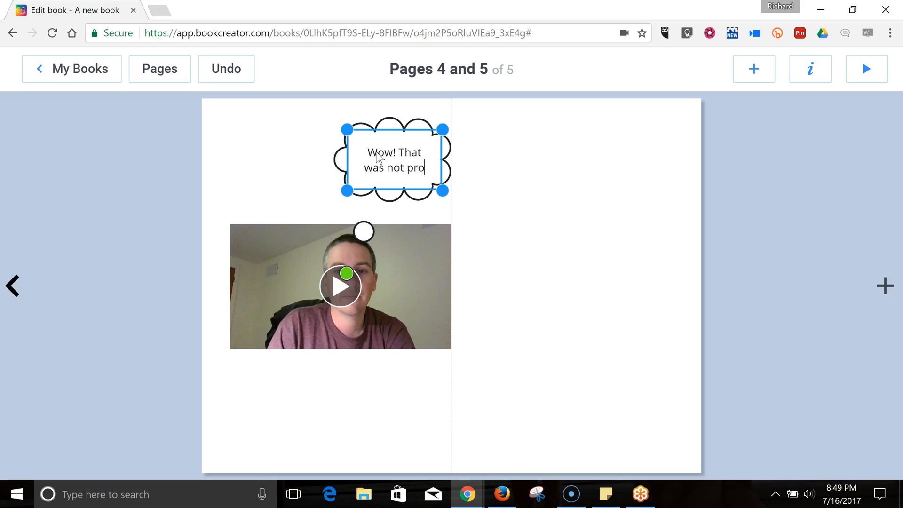
pyautogui.write('found.')
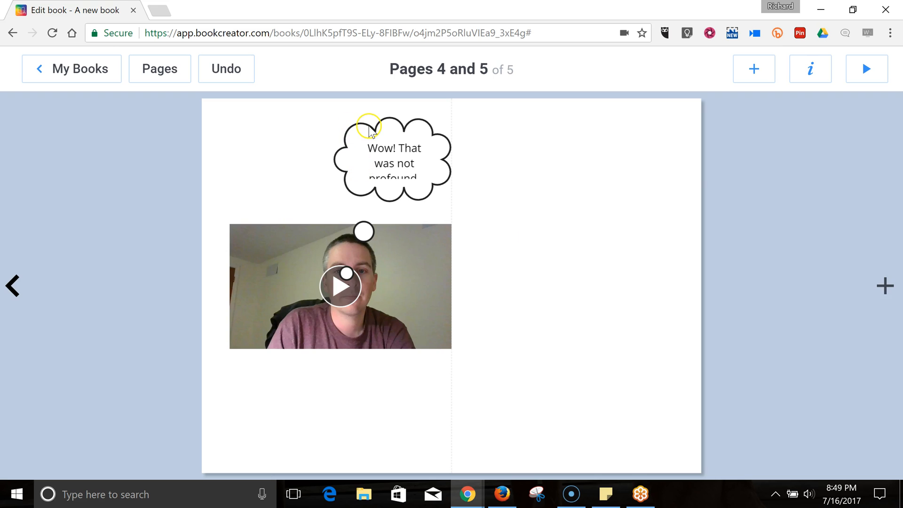
pyautogui.click(13, 285)
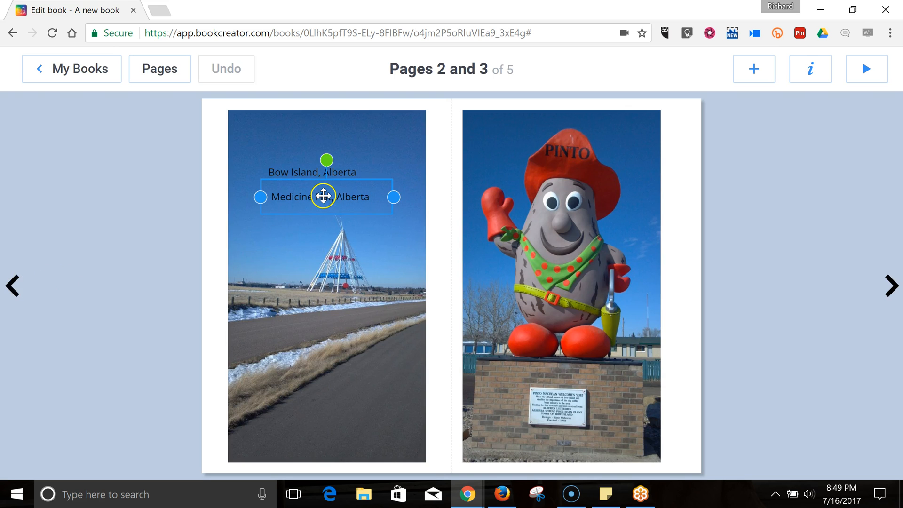
# Move the 'Bow Island, Alberta' caption onto the Pinto statue's brick plinth on page 3
pyautogui.moveTo(325, 196); pyautogui.dragTo(429, 150)
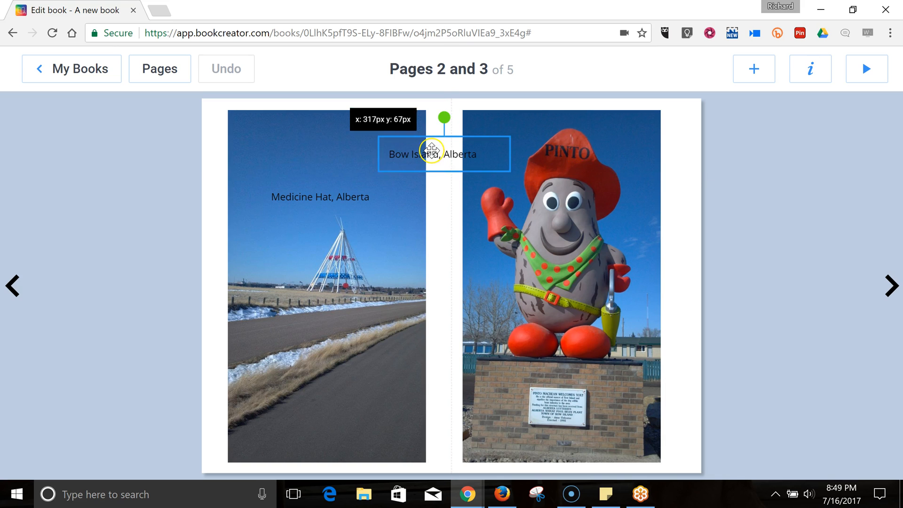
pyautogui.moveTo(443, 154); pyautogui.dragTo(559, 350)
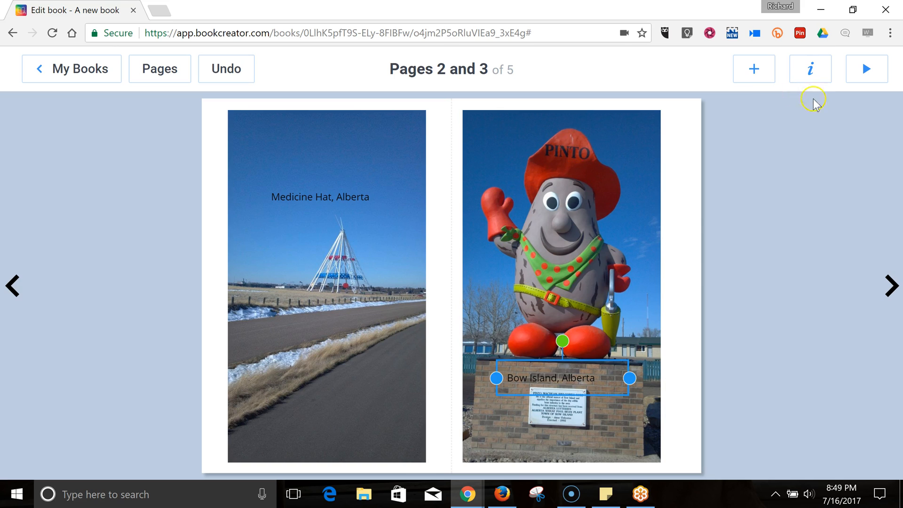
pyautogui.click(753, 69)
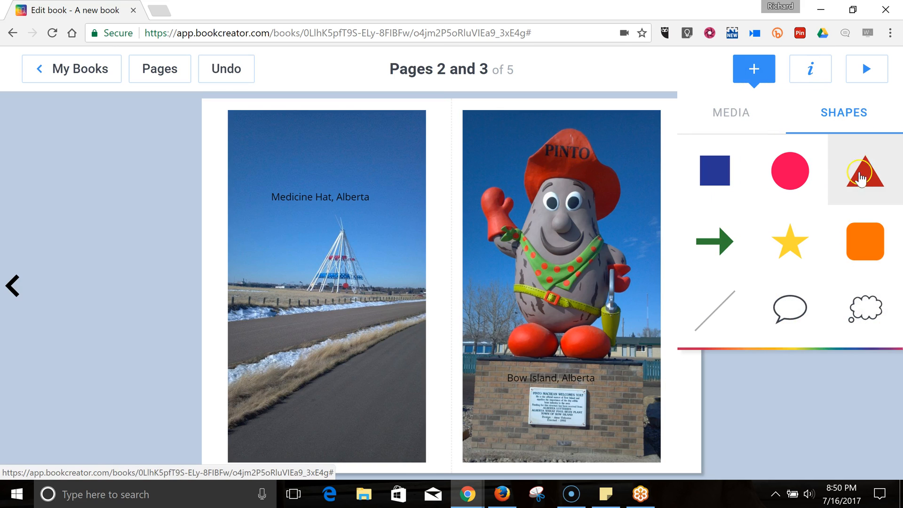
# Add a speech bubble and move it over to the Pinto statue photo
pyautogui.click(790, 309)
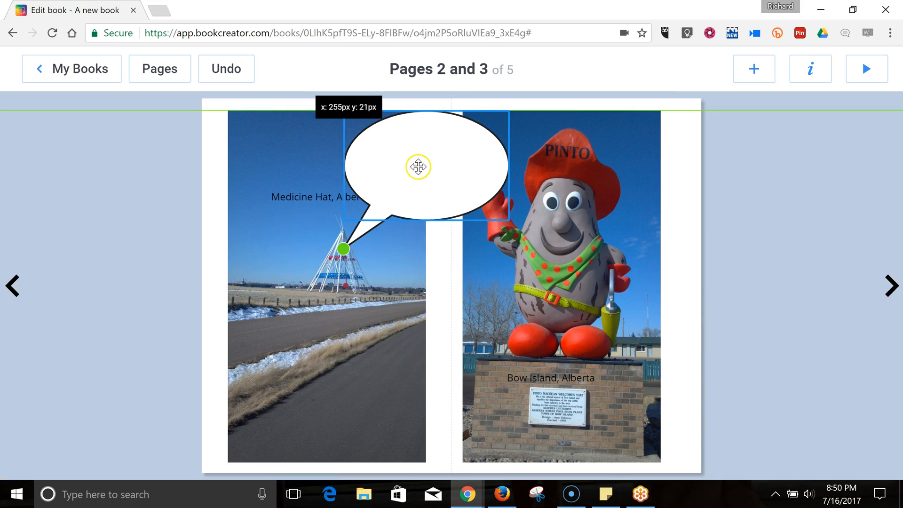
pyautogui.click(425, 165)
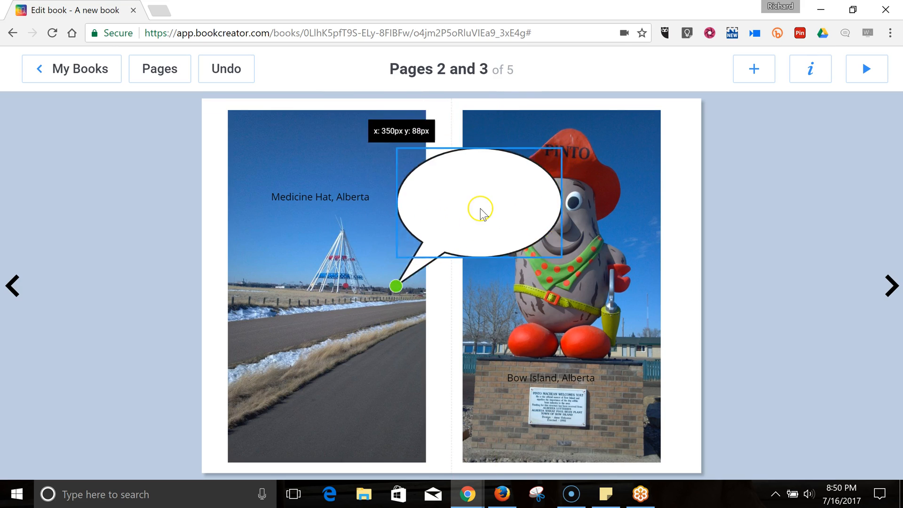
pyautogui.moveTo(480, 208); pyautogui.dragTo(644, 172)
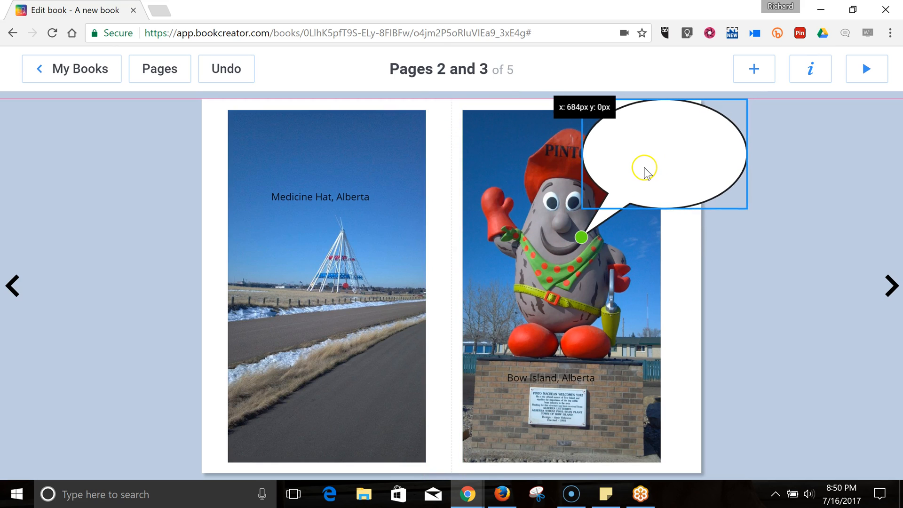
# Write 'Hi, I'm Pinto MacBean' in the speech bubble and turn to pages 4 and 5
pyautogui.click(662, 152)
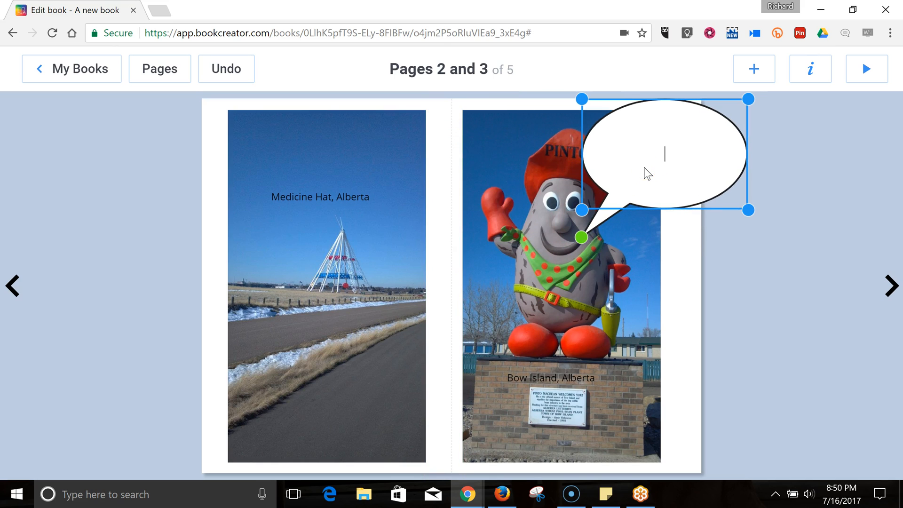
pyautogui.write('Hi')
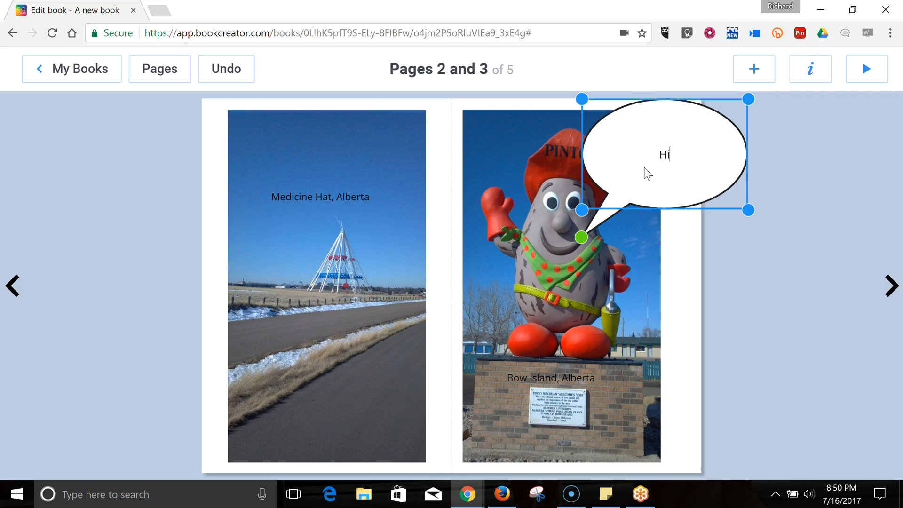
pyautogui.write(", I'm Pin")
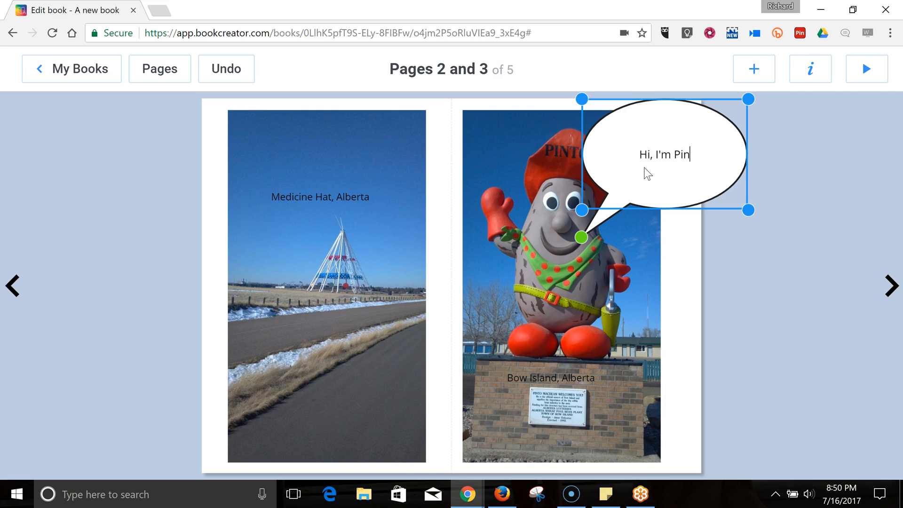
pyautogui.write('to MacB')
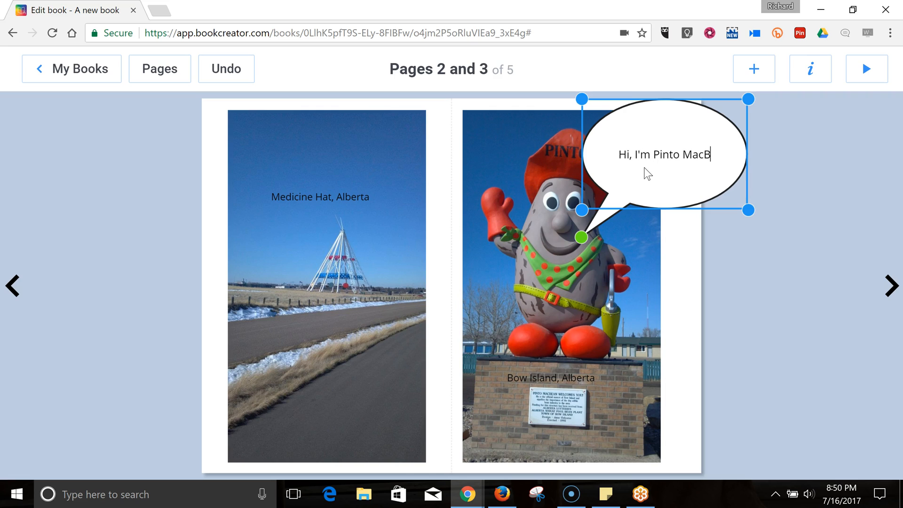
pyautogui.write('ean')
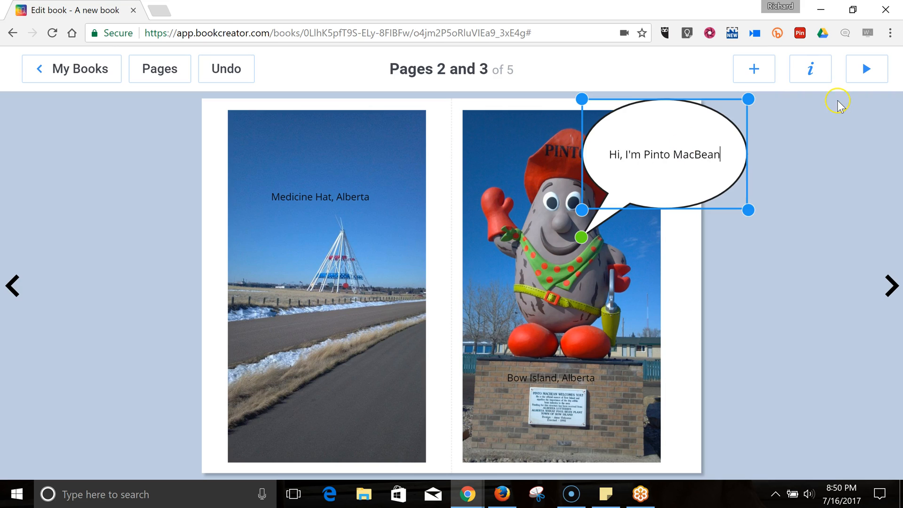
pyautogui.click(889, 285)
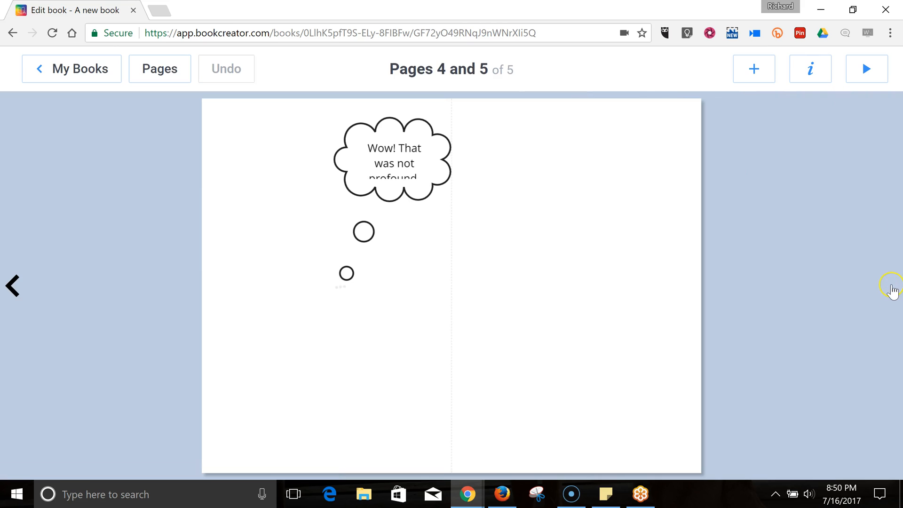
pyautogui.click(866, 69)
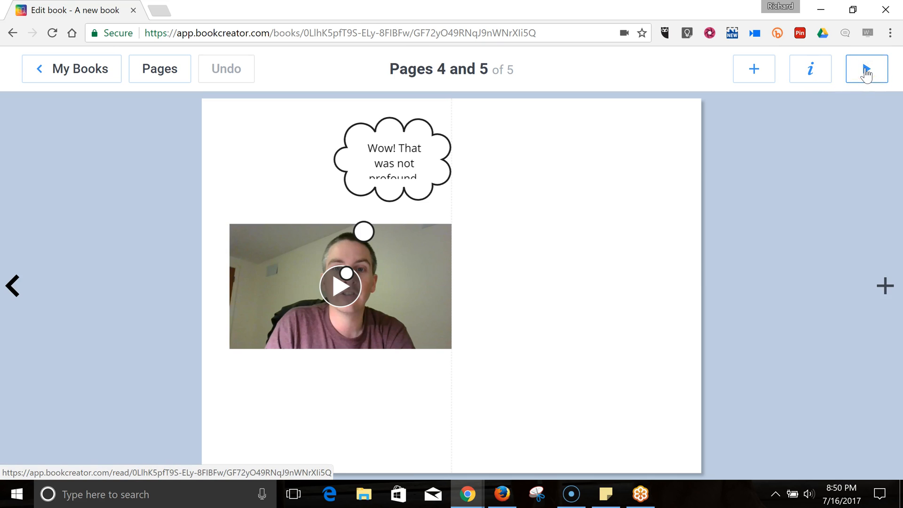
# Read the book in single-page view to the end and show the sharing options
pyautogui.click(866, 69)
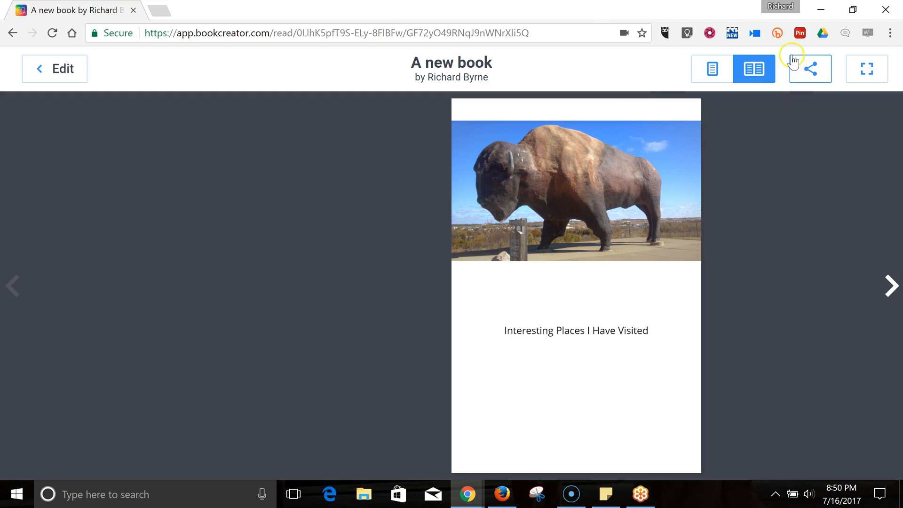
pyautogui.click(711, 69)
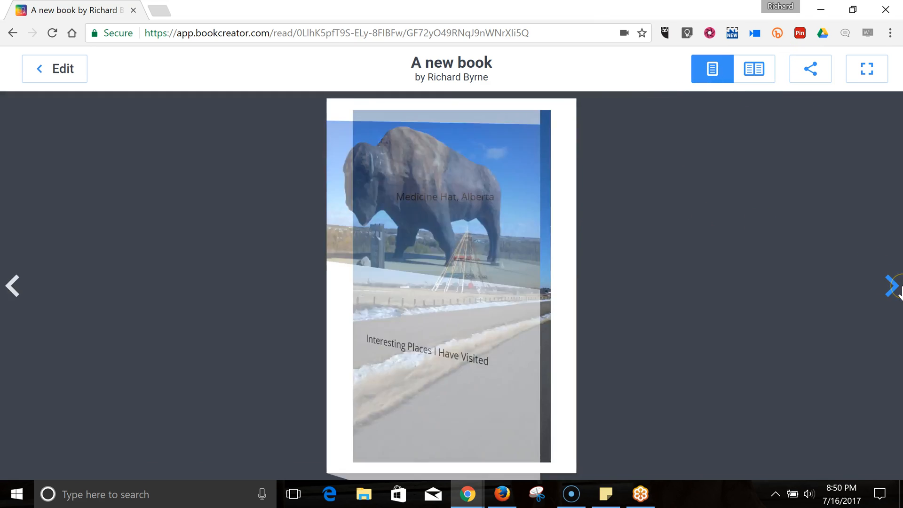
pyautogui.click(892, 287)
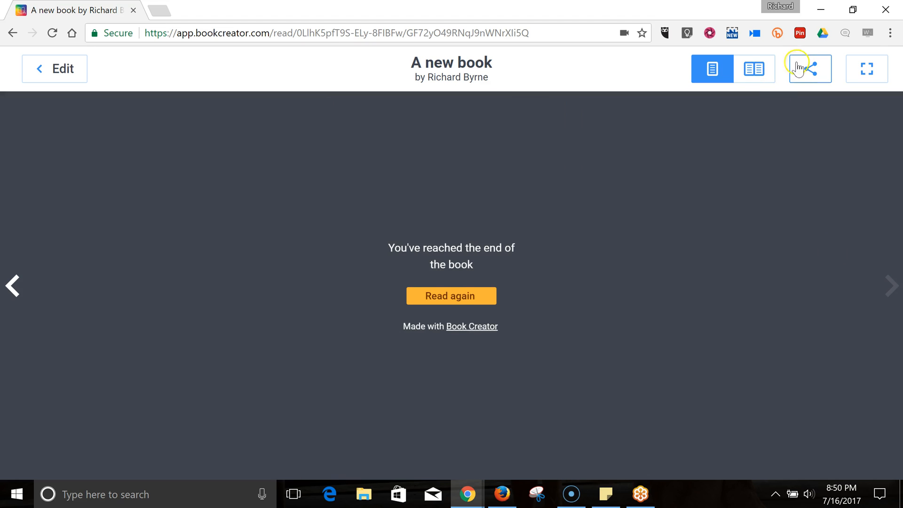
pyautogui.click(808, 69)
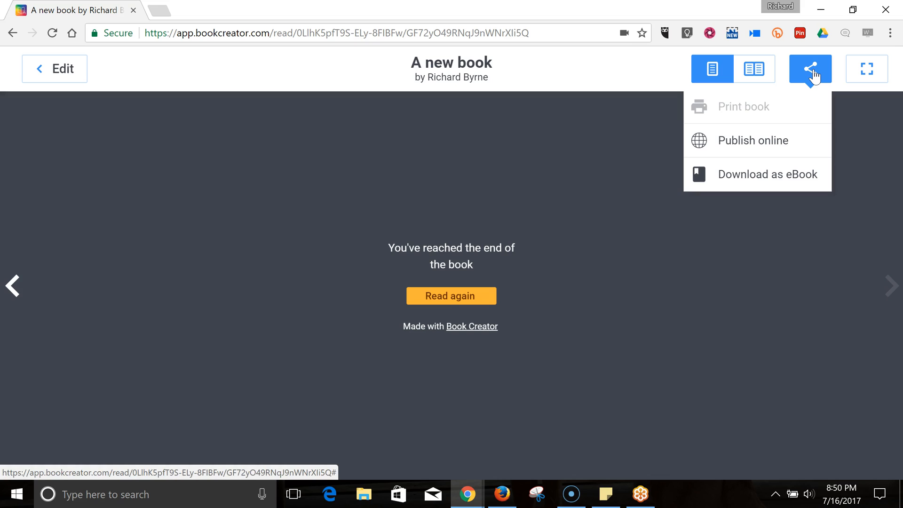
pyautogui.moveTo(751, 166)
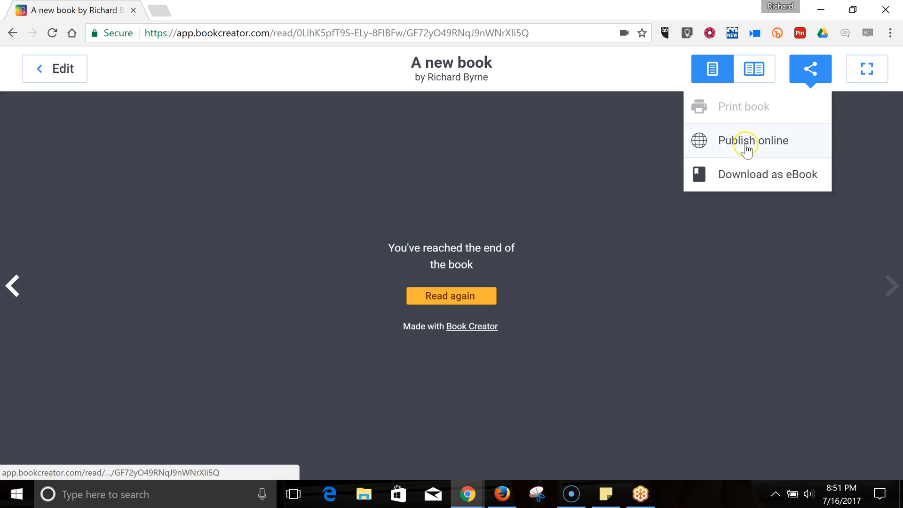
# Choose Publish online from the Share menu
pyautogui.click(753, 140)
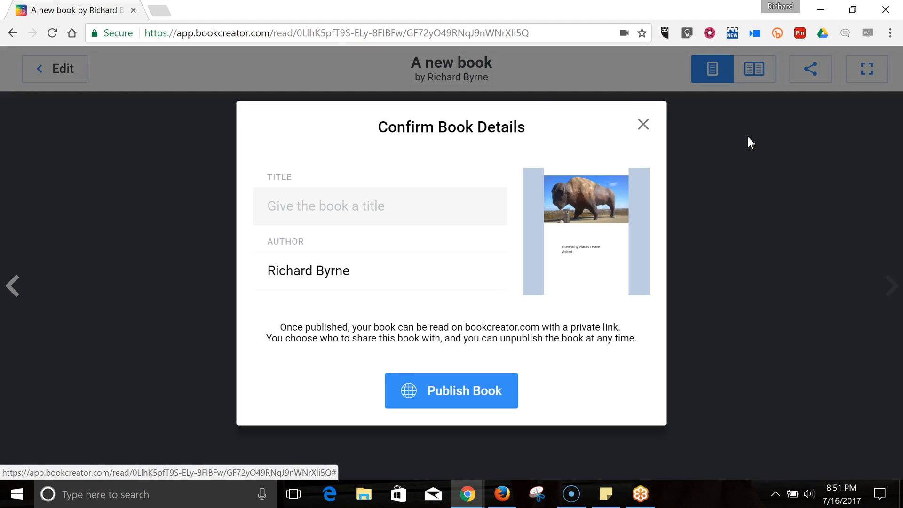
# Publish the book online with the title 'Neat Places I've Visited'
pyautogui.write('N')
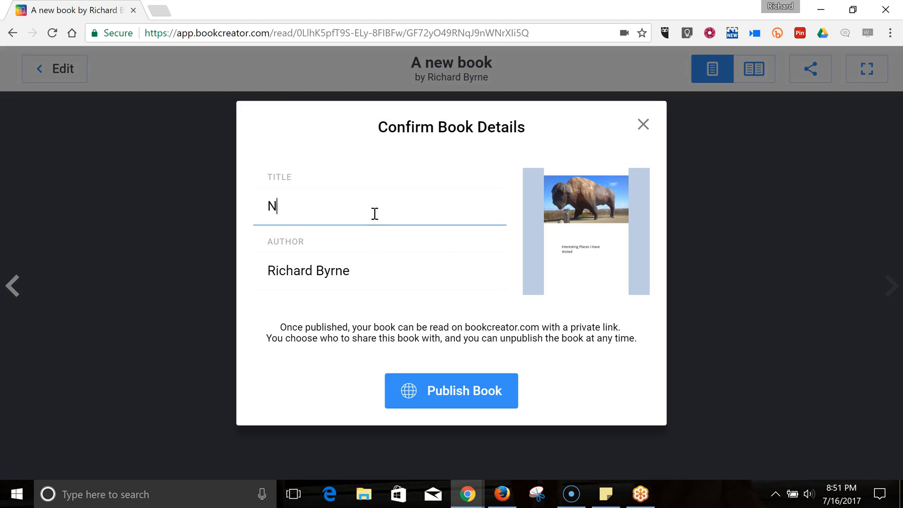
pyautogui.write('eat P;')
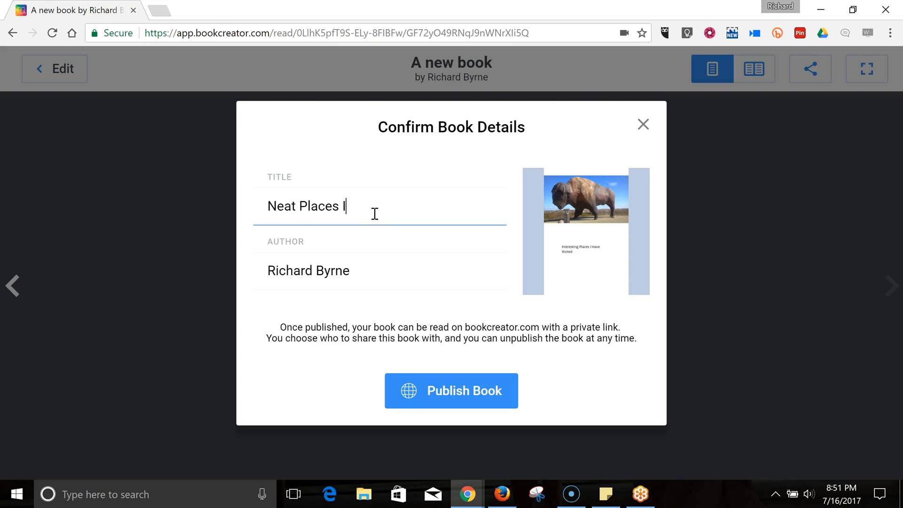
pyautogui.write("I'm")
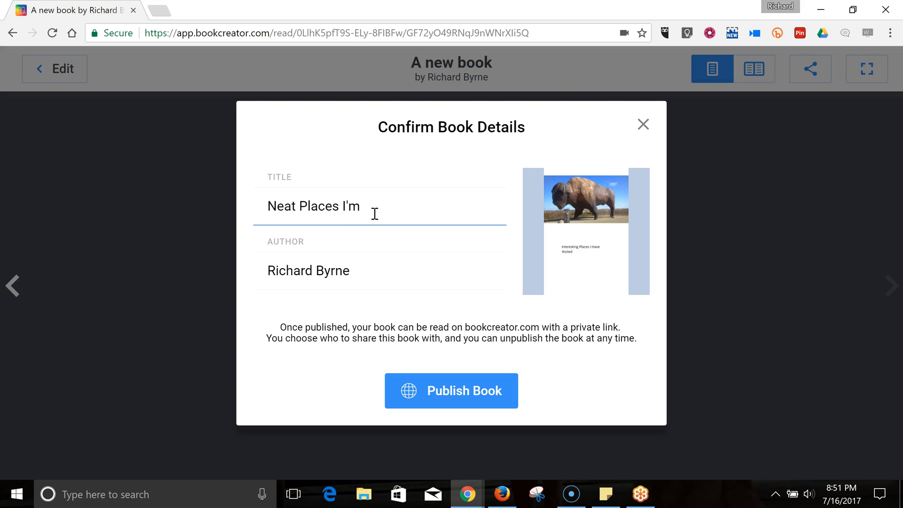
pyautogui.write('ve Visi')
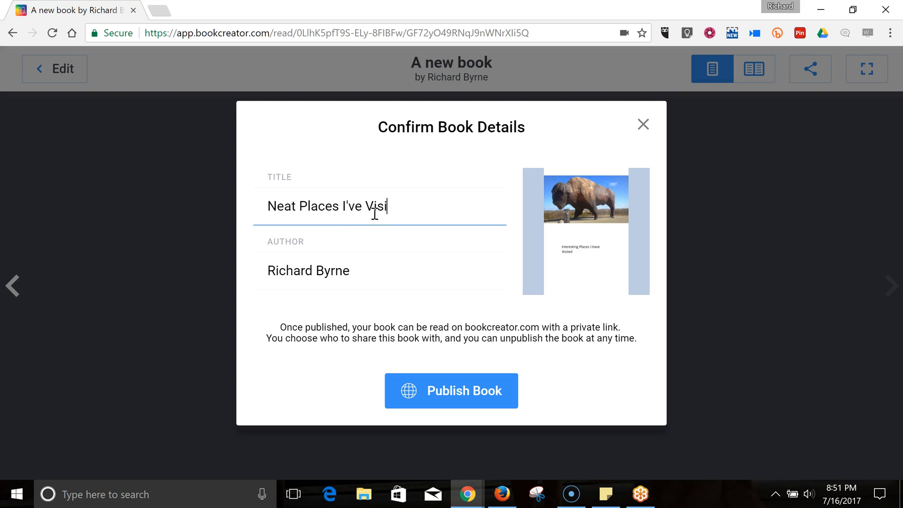
pyautogui.write('ted')
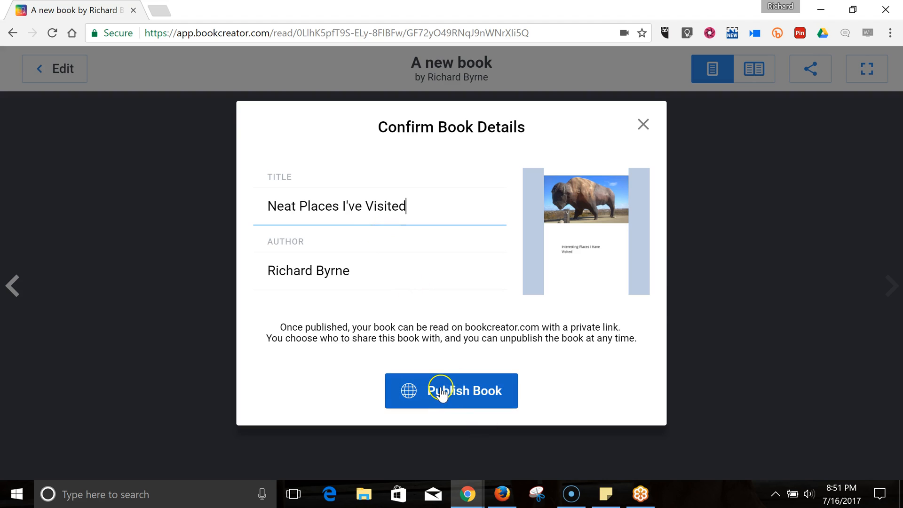
pyautogui.click(451, 390)
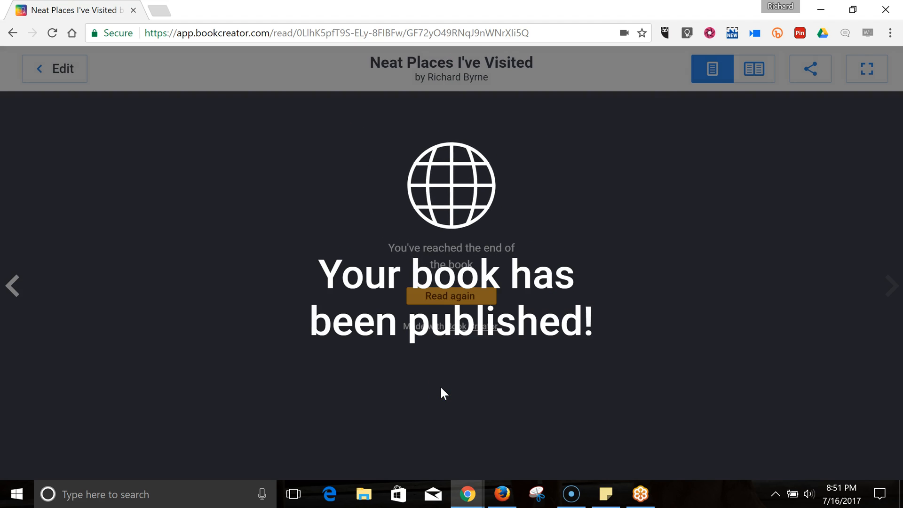
pyautogui.click(810, 68)
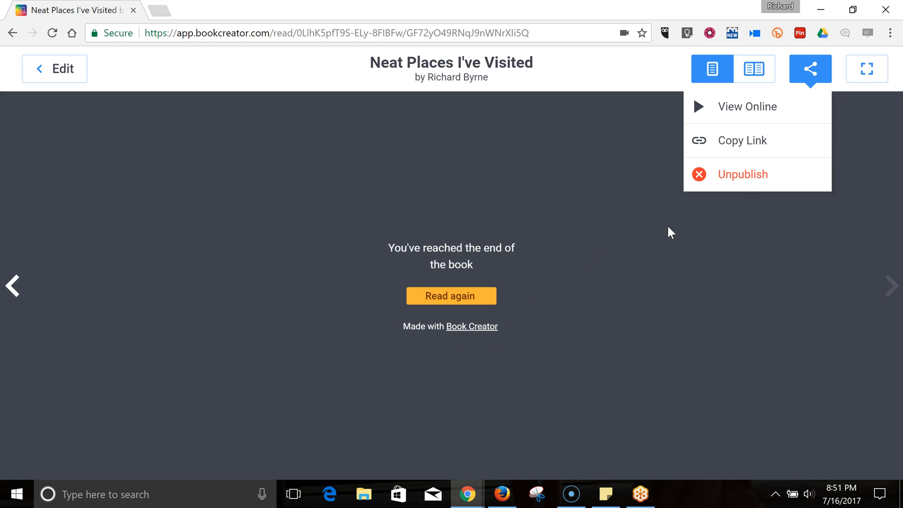
pyautogui.moveTo(748, 179)
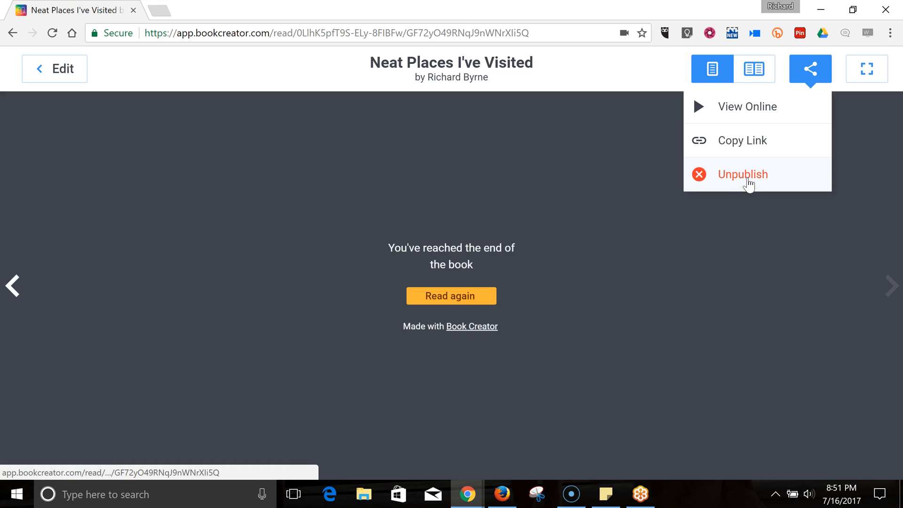
# Open the published book with View Online in a new tab
pyautogui.click(747, 106)
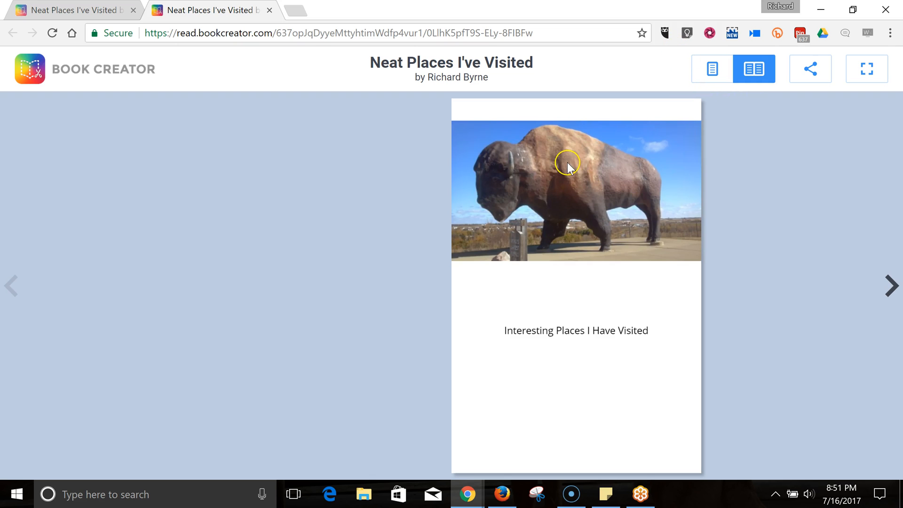
# Turn past the cover to the Medicine Hat and Bow Island spread
pyautogui.click(890, 286)
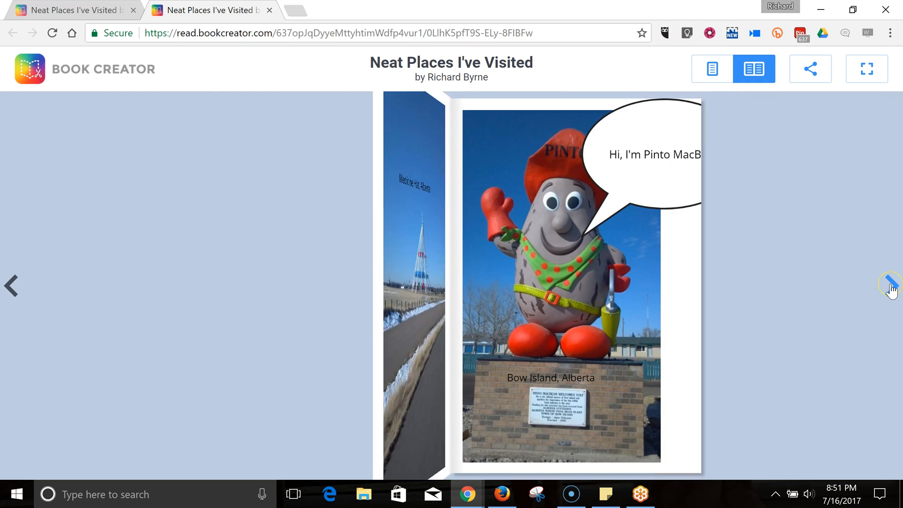